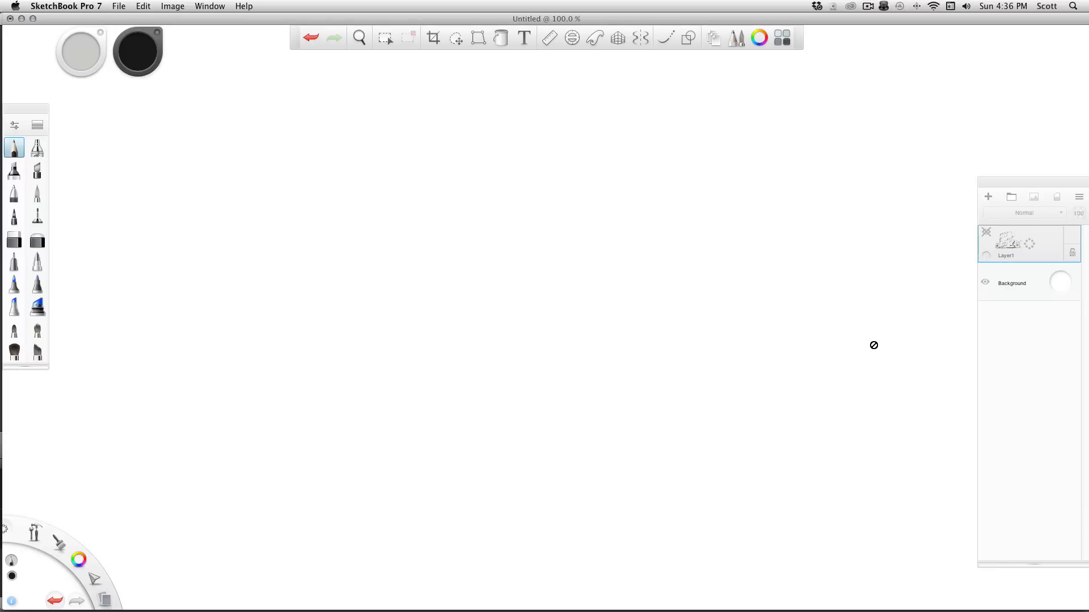
mouse_move(639, 321)
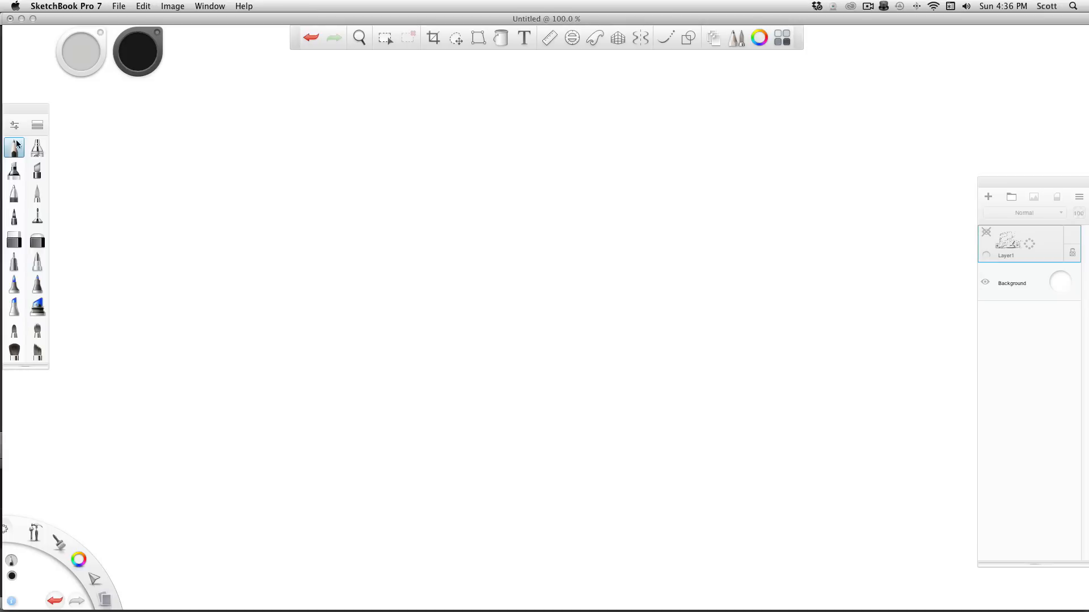
mouse_move(996, 205)
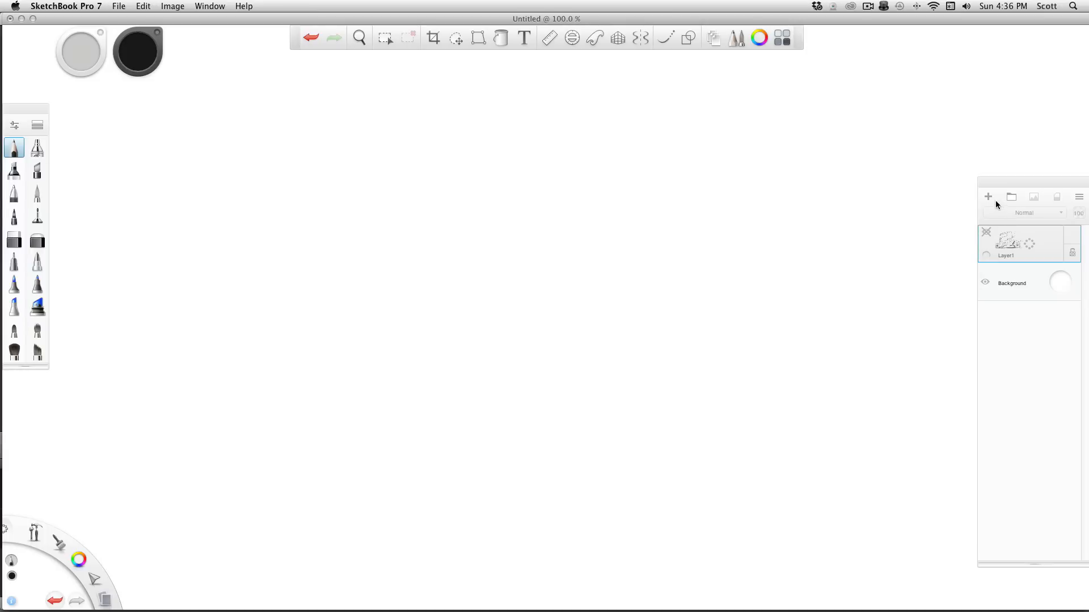
mouse_move(988, 196)
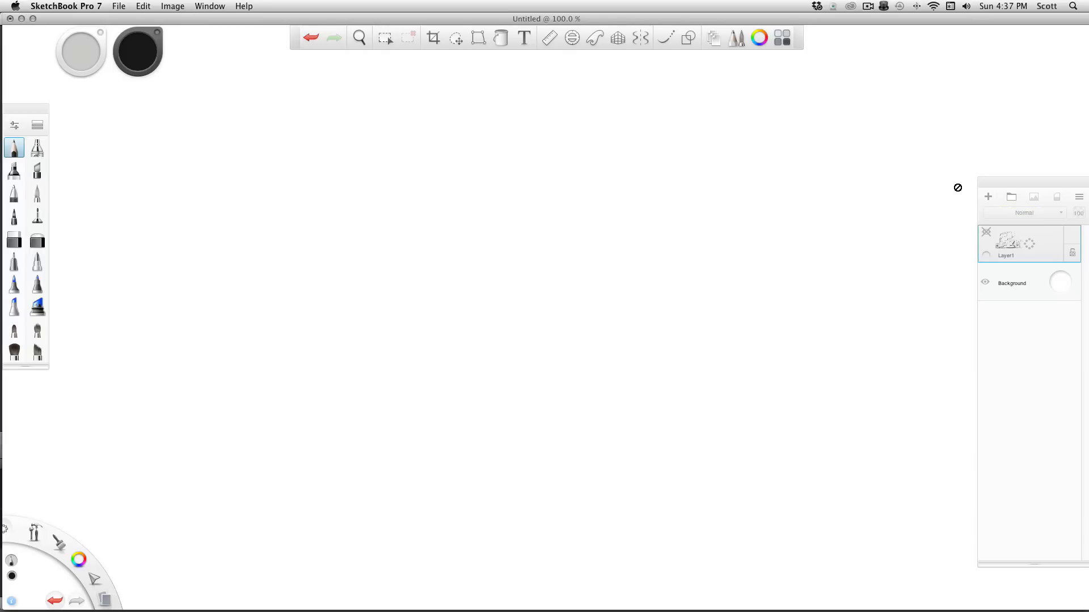
mouse_move(1010, 213)
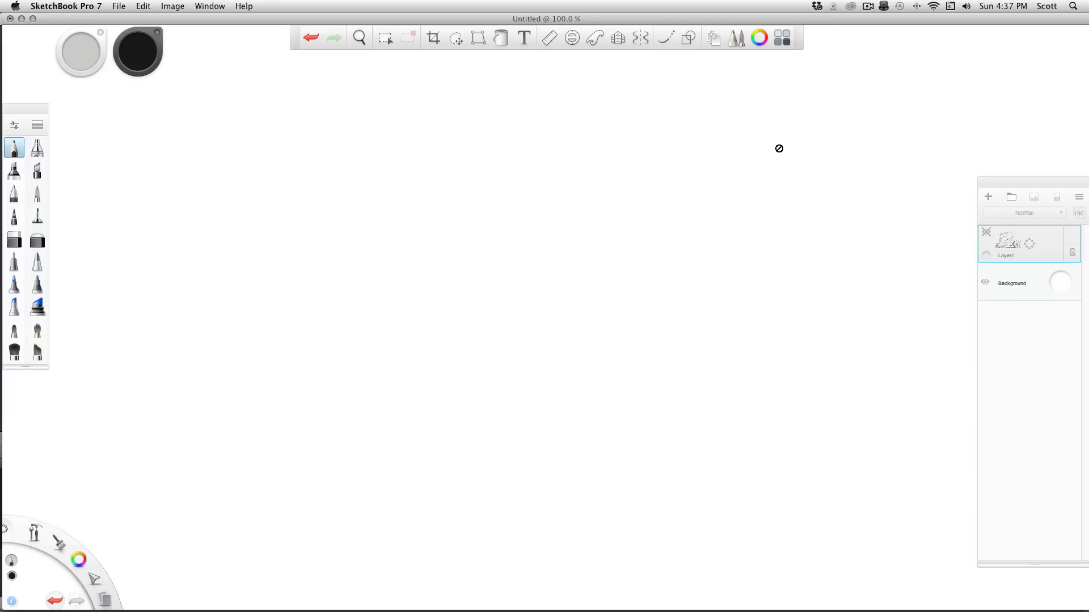
mouse_move(1030, 206)
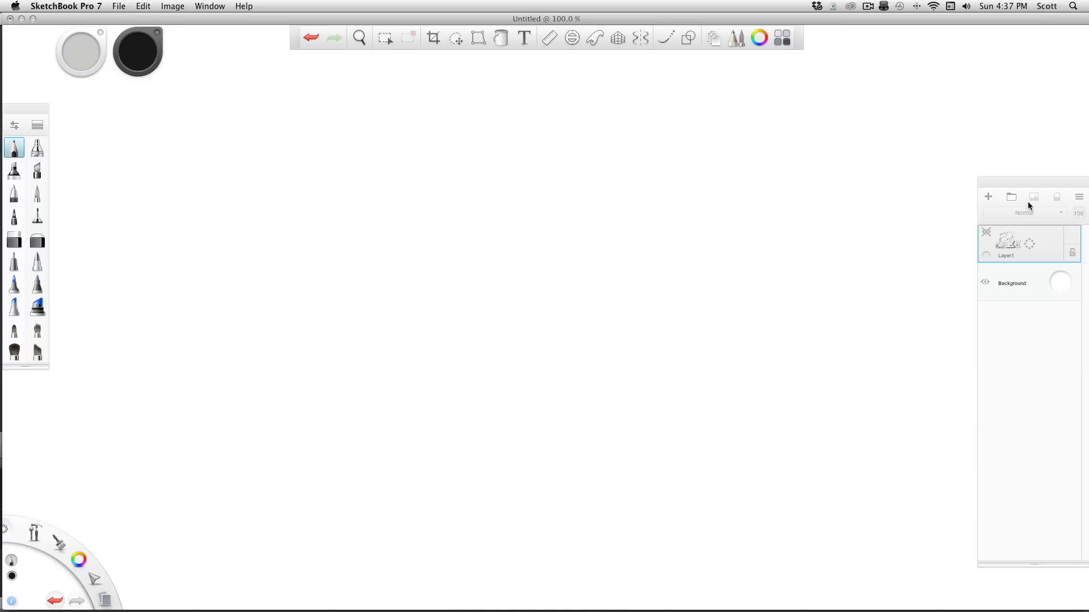
mouse_move(697, 331)
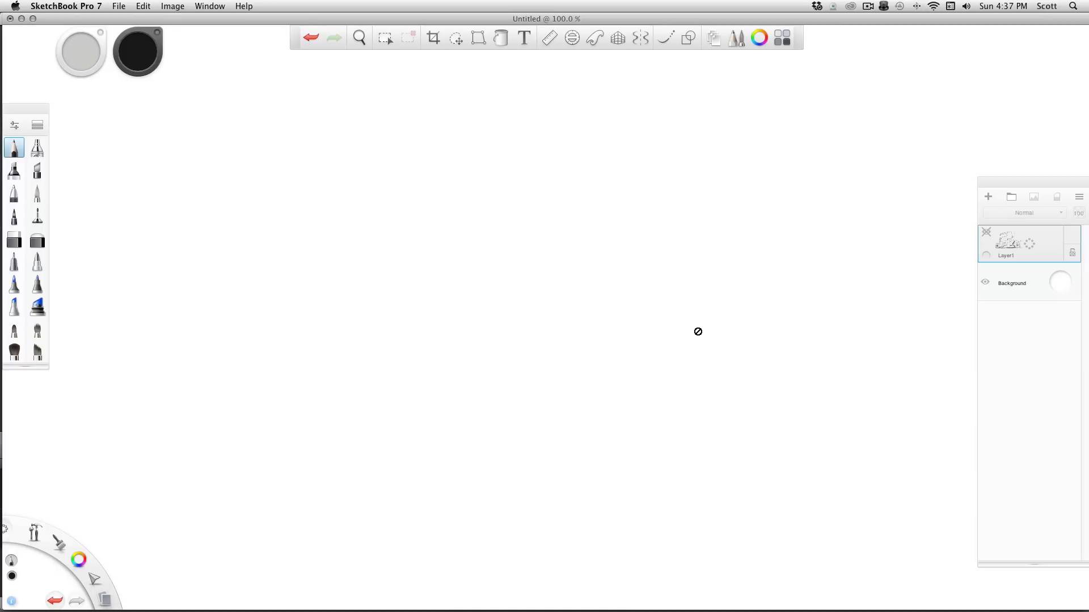
mouse_move(701, 313)
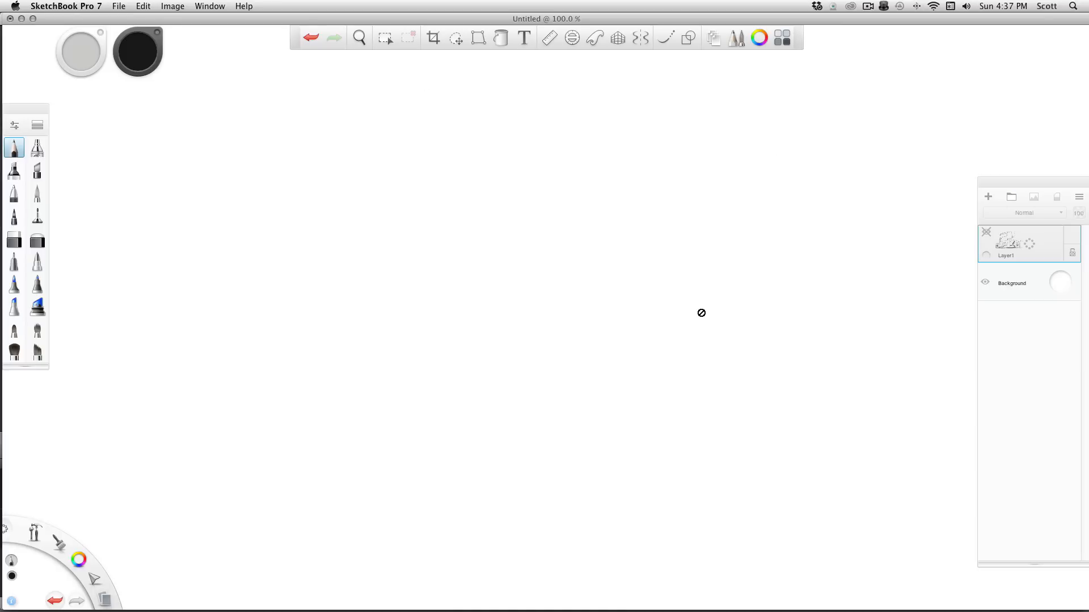
mouse_move(576, 139)
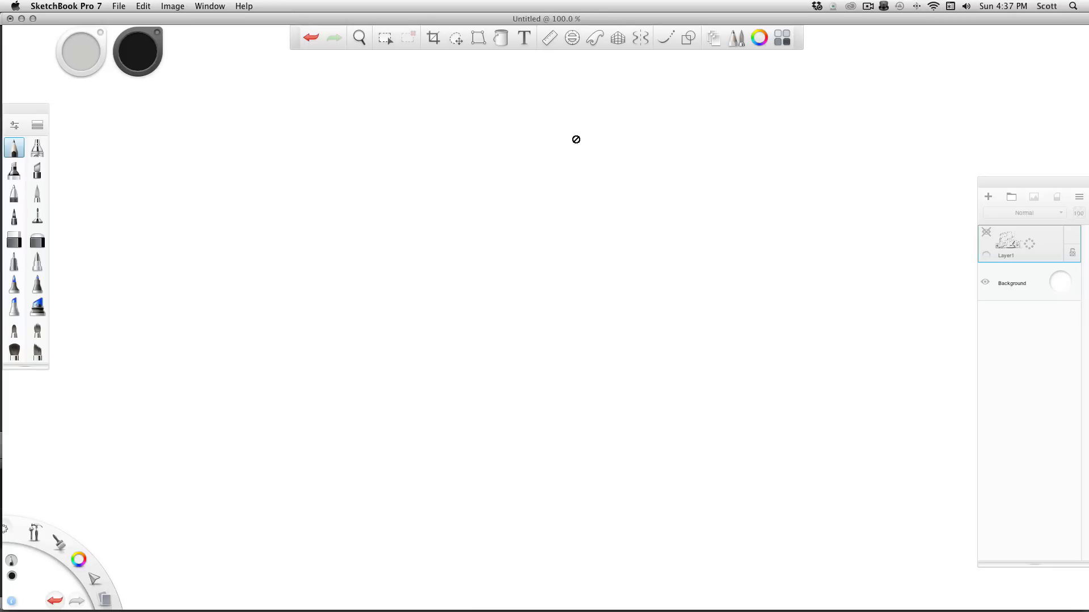
mouse_move(1000, 223)
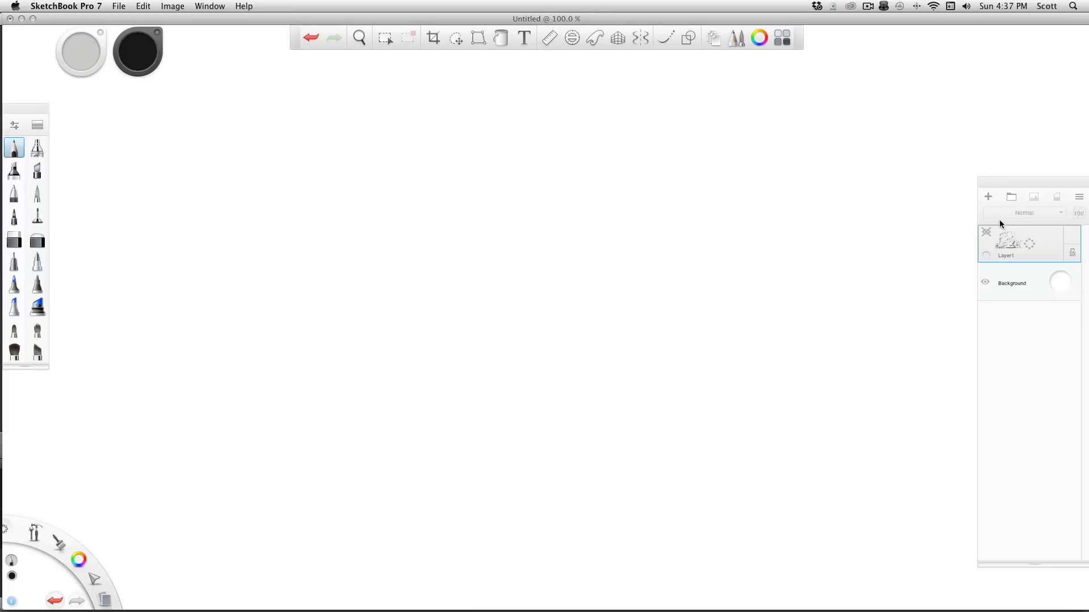
mouse_move(995, 342)
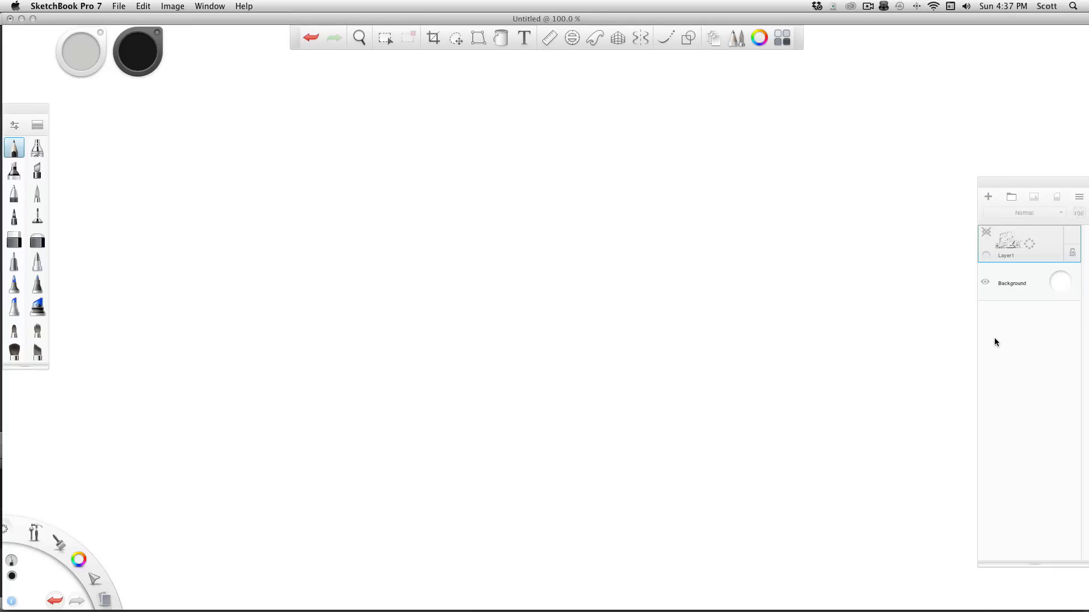
Add empty Layer2 above Layer1, redock the brush palette, and choose black from the colour puck
left_click(987, 196)
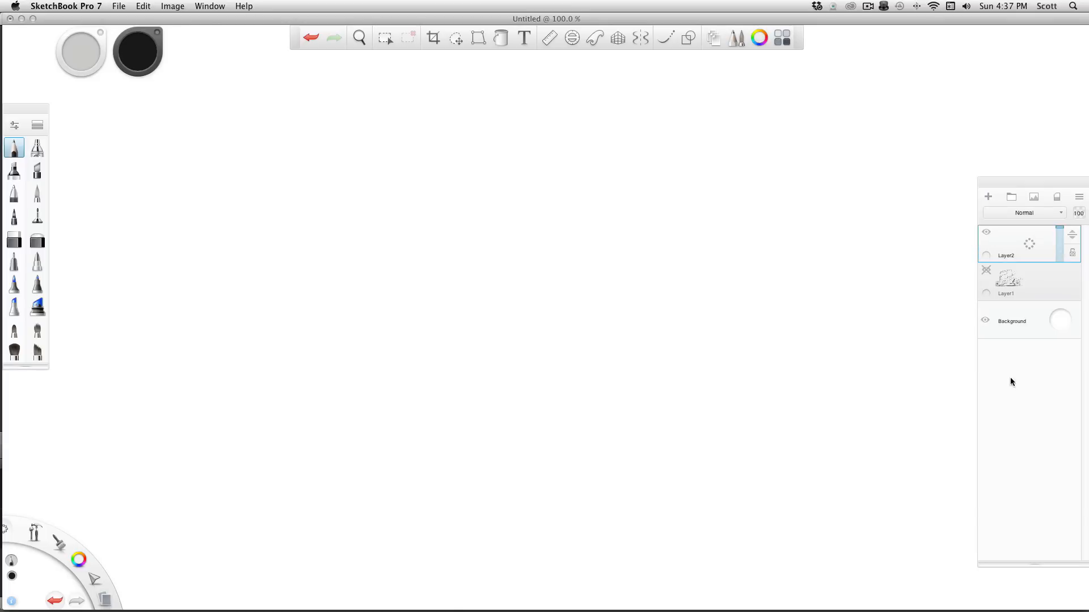
mouse_move(992, 410)
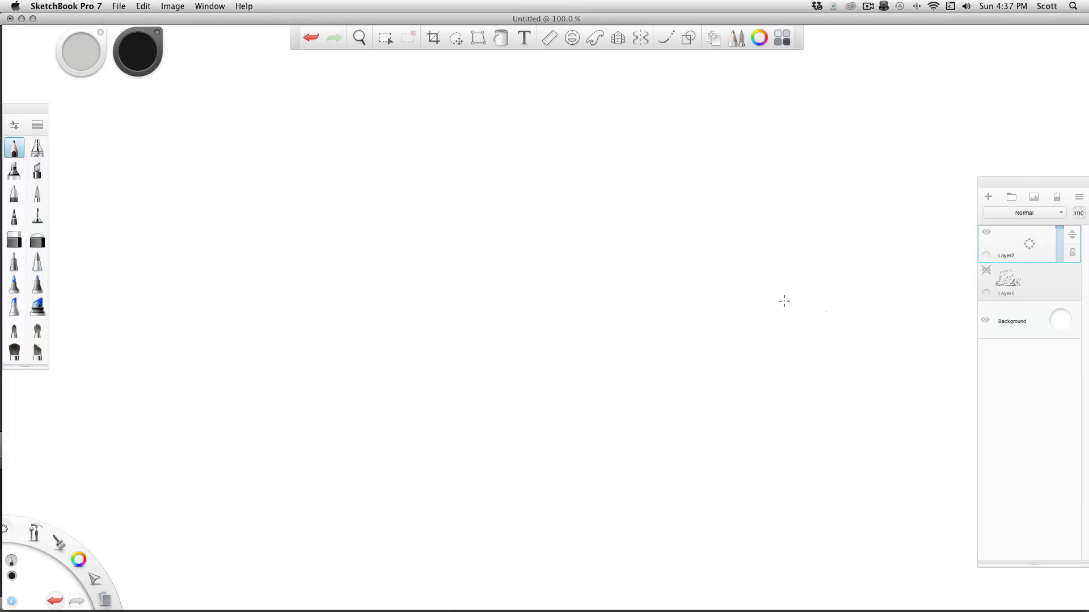
mouse_move(45, 401)
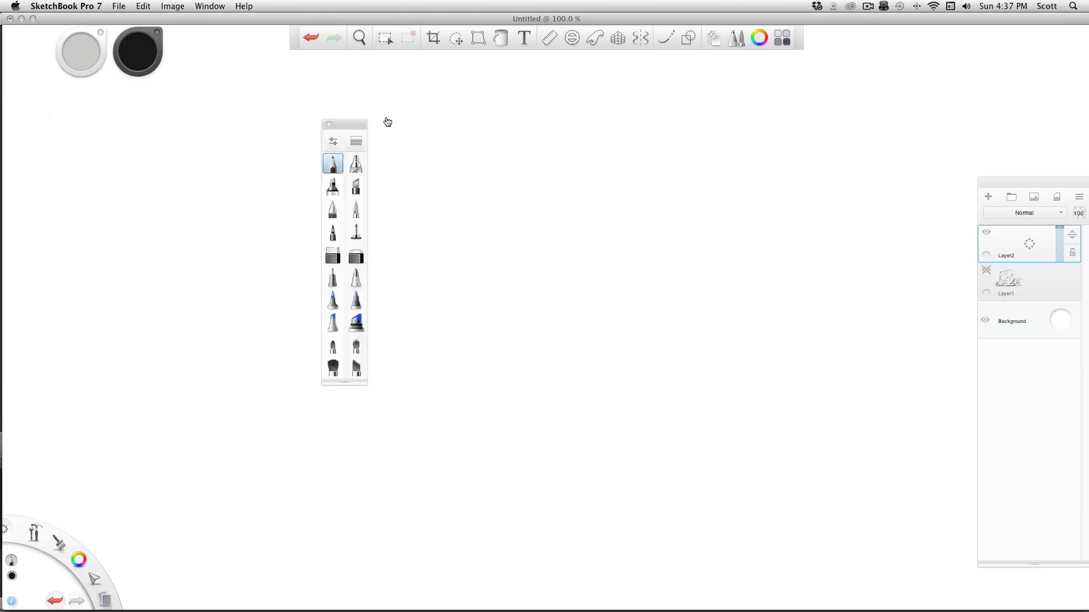
left_click_drag(343, 121, 24, 121)
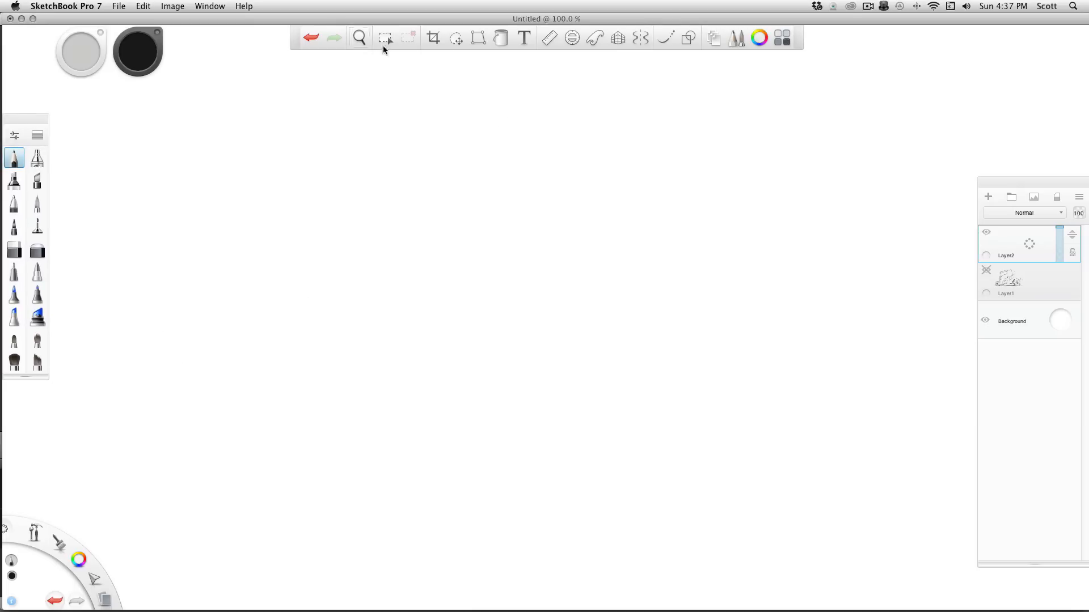
mouse_move(99, 532)
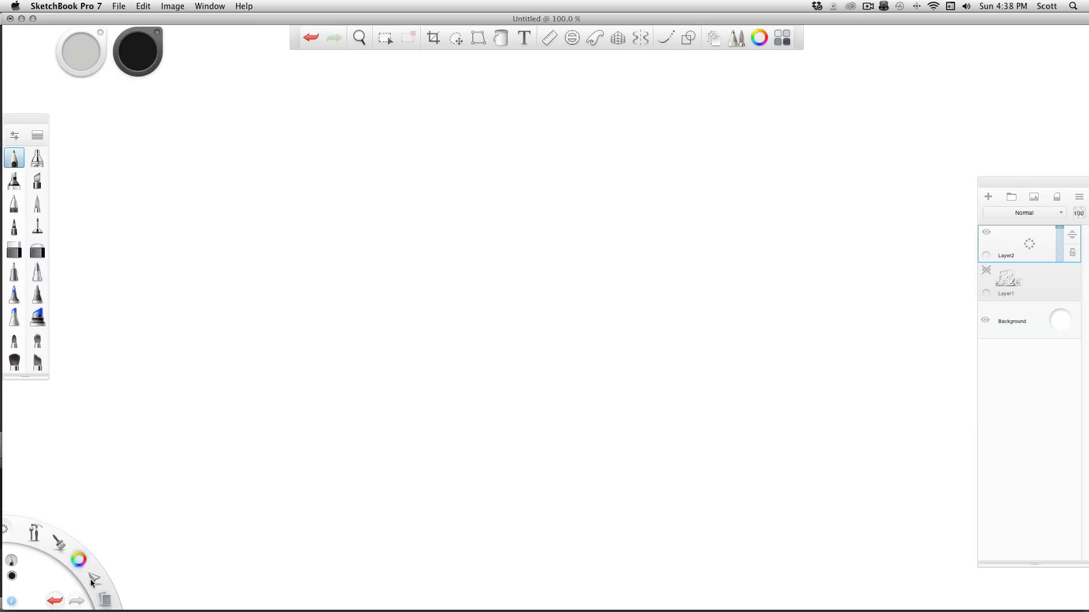
left_click(78, 559)
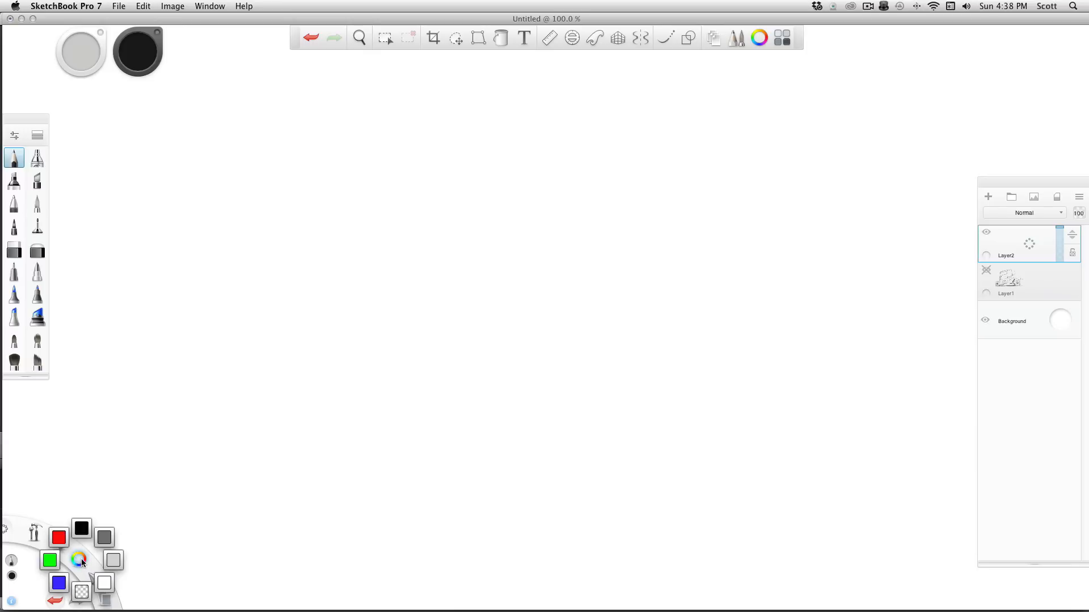
left_click(80, 559)
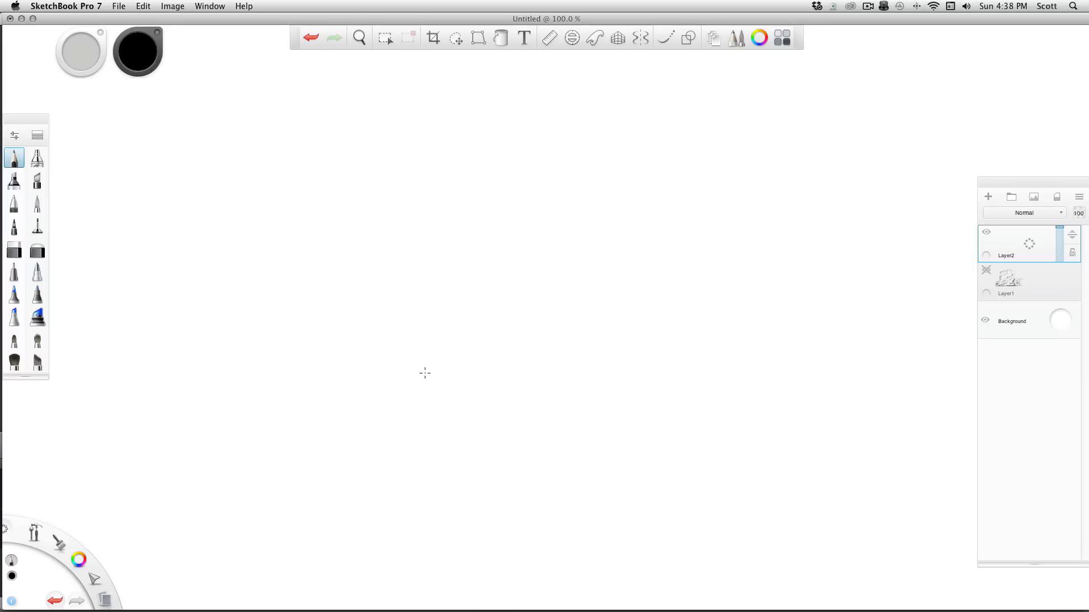
mouse_move(579, 295)
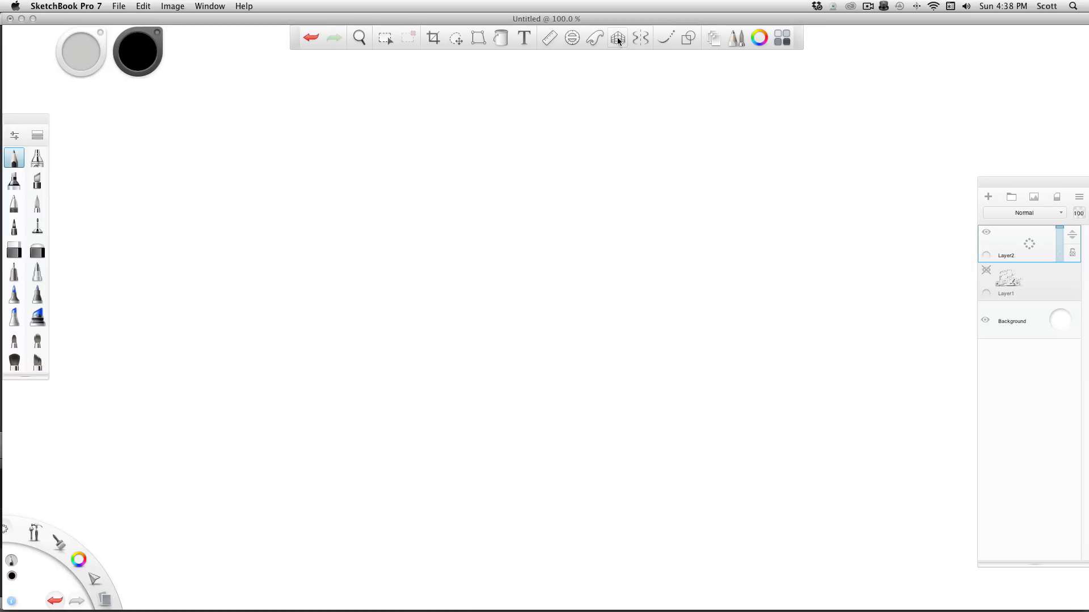
Enable both vertical and horizontal symmetry and draw a four-way mirrored black line design on Layer2
left_click(640, 37)
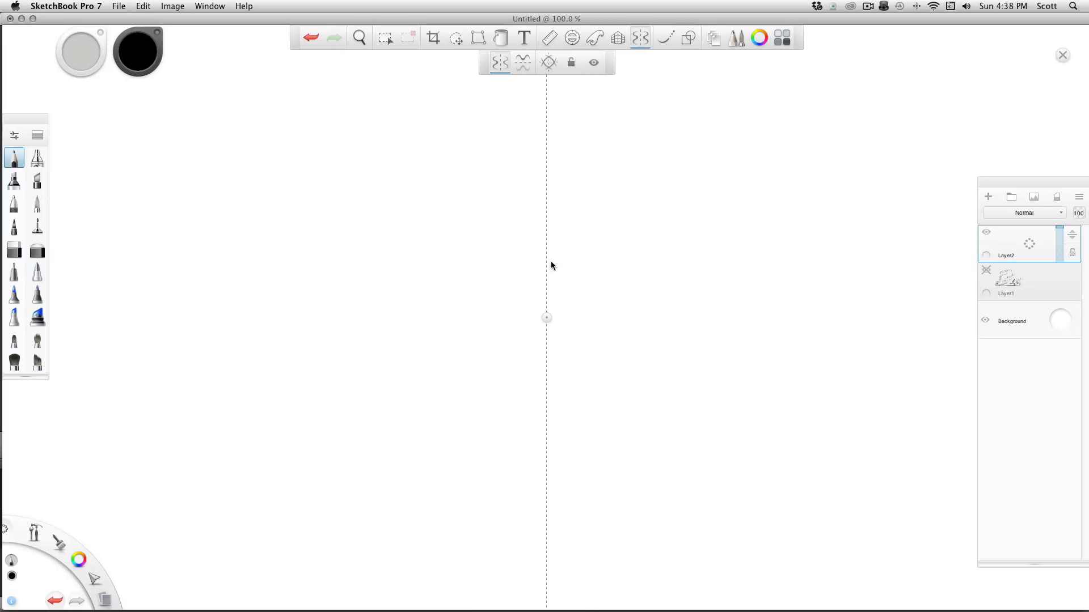
mouse_move(536, 183)
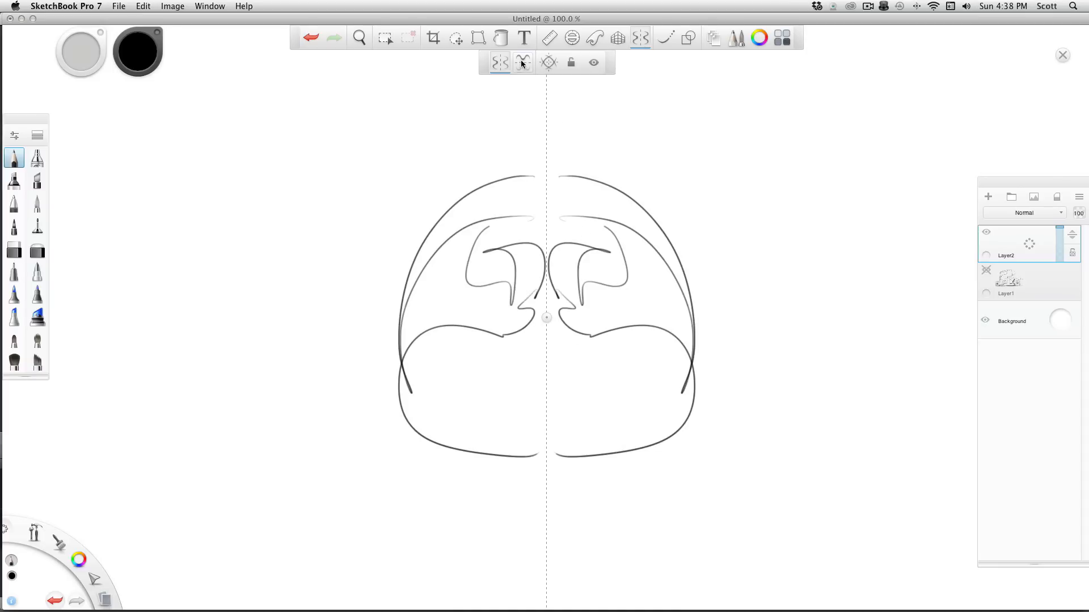
left_click(522, 61)
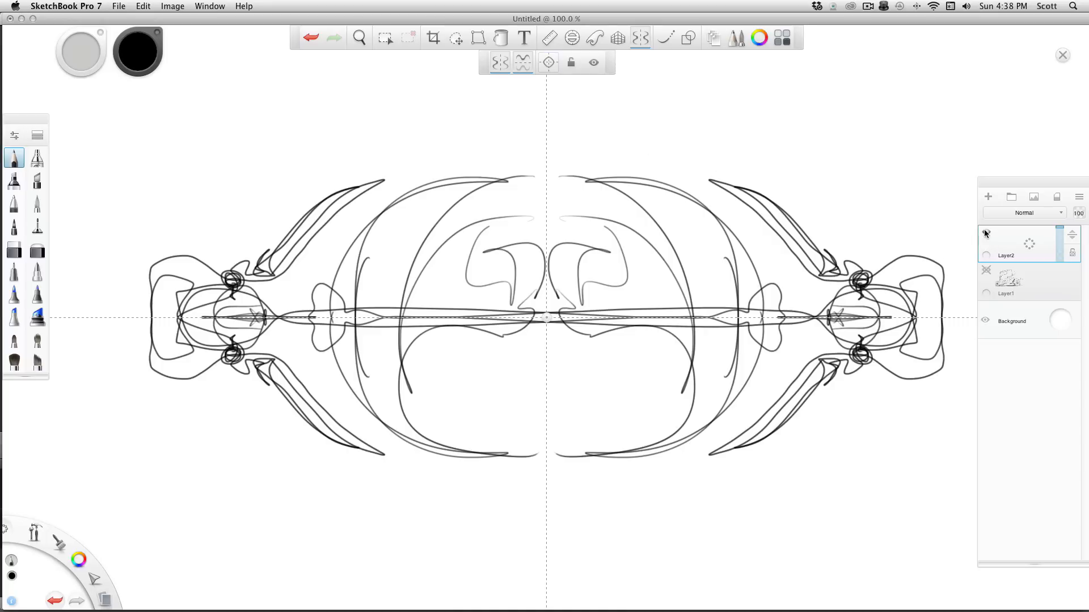
Hide the mirrored-drawing layers so only the symmetry guides remain on the canvas
left_click(987, 196)
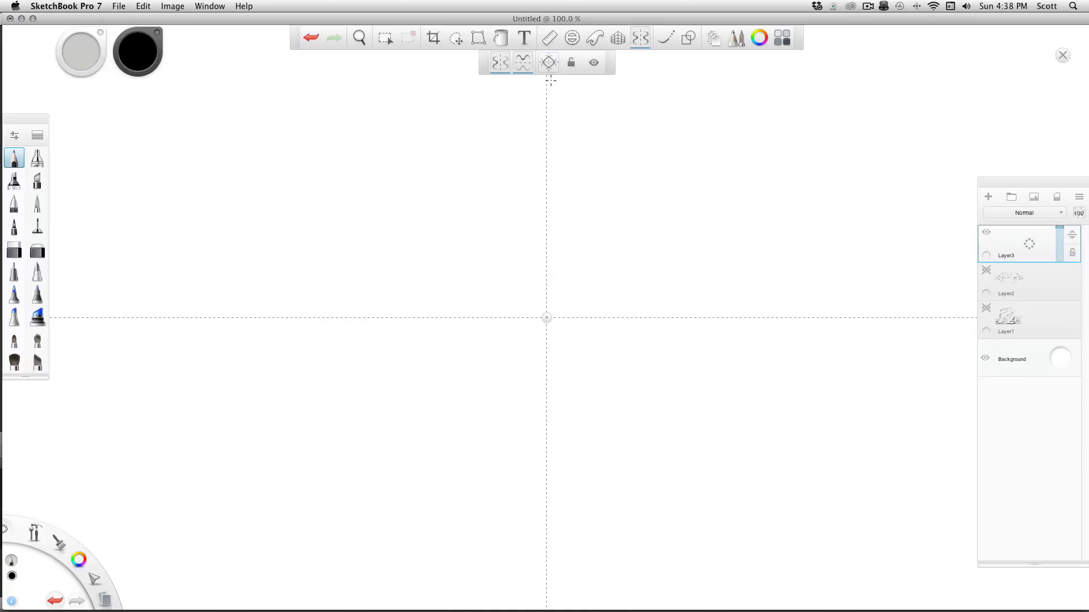
mouse_move(542, 208)
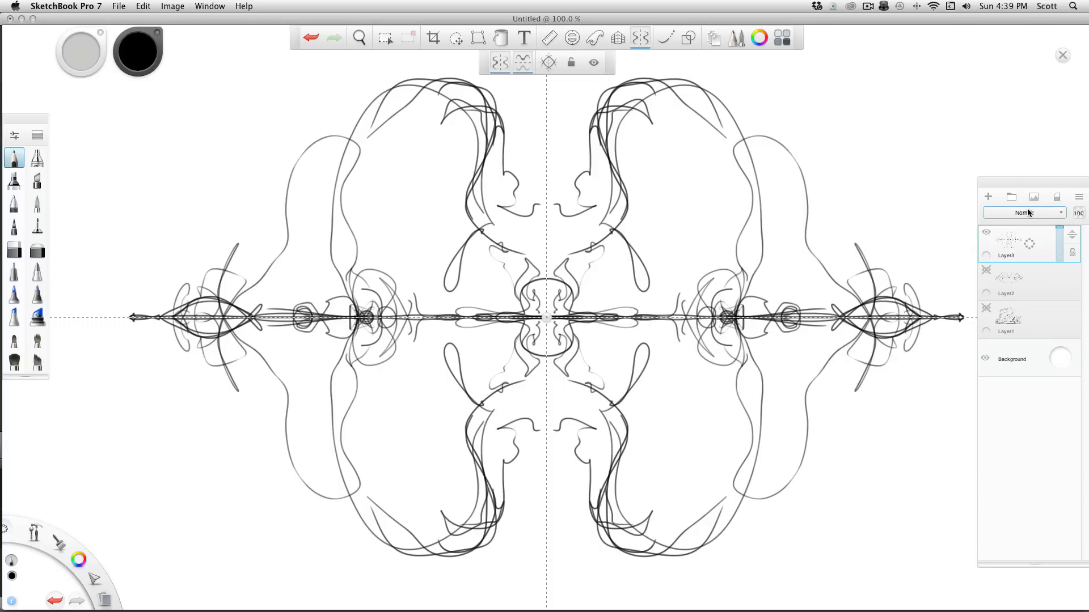
left_click(986, 232)
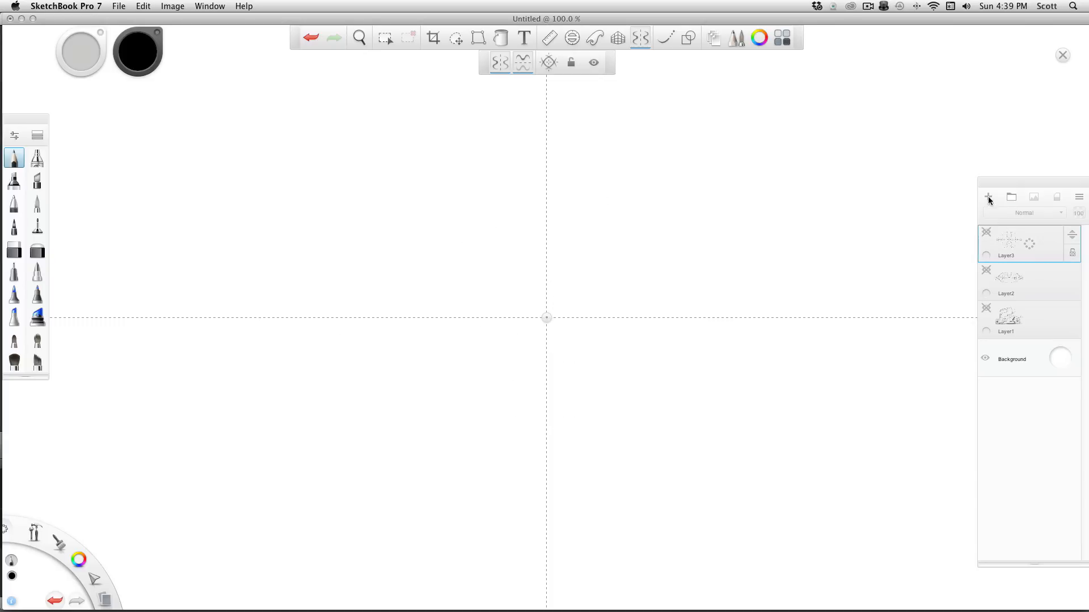
Add empty Layer4, briefly try the one-point Perspective guide, then switch the guide off again
left_click(988, 196)
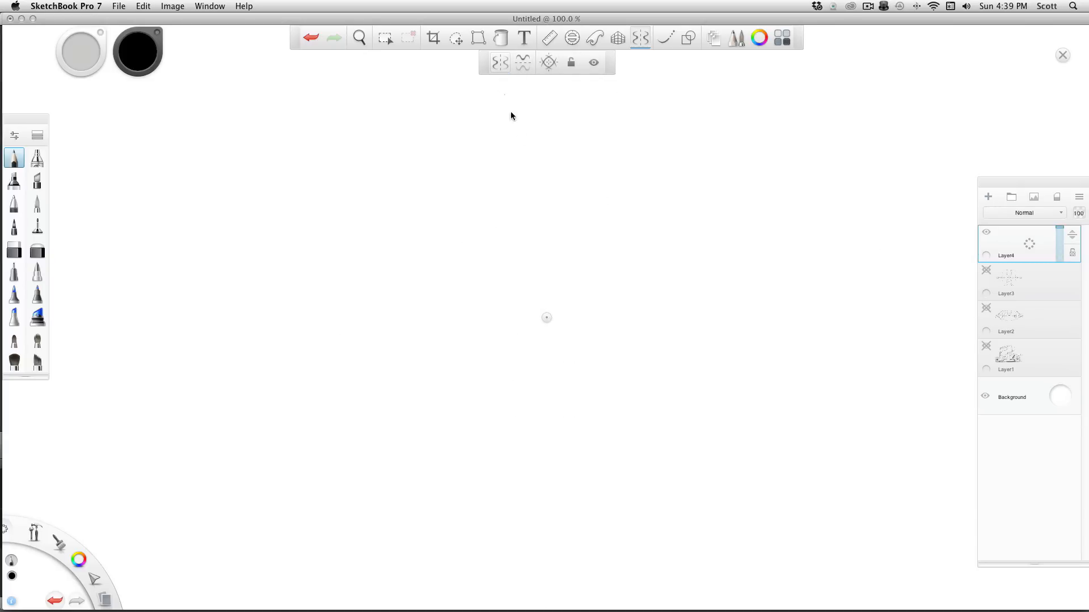
left_click(617, 38)
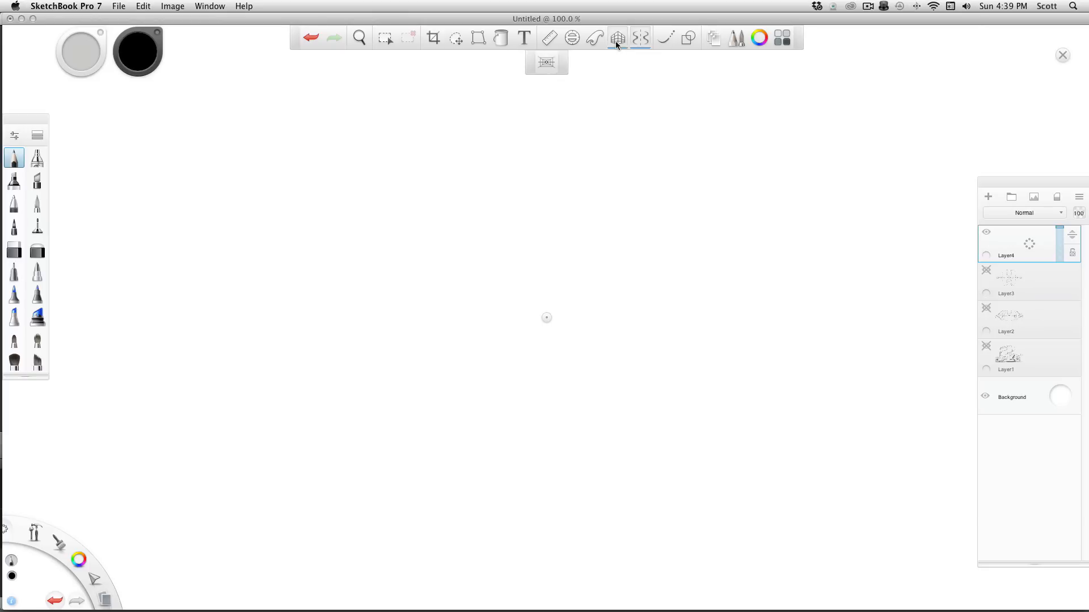
left_click(617, 37)
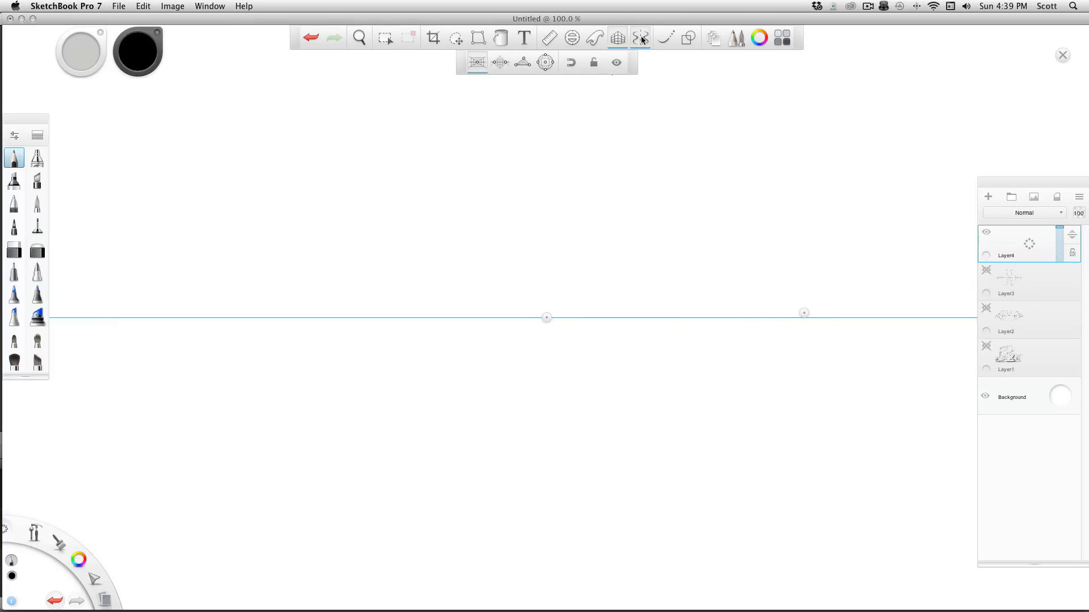
left_click(617, 38)
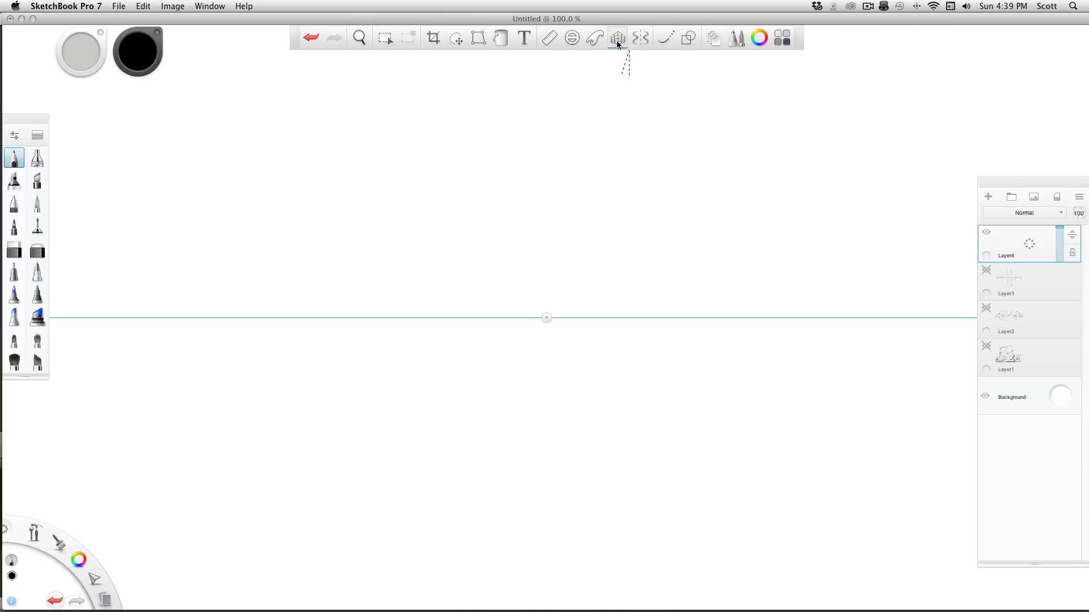
left_click(616, 38)
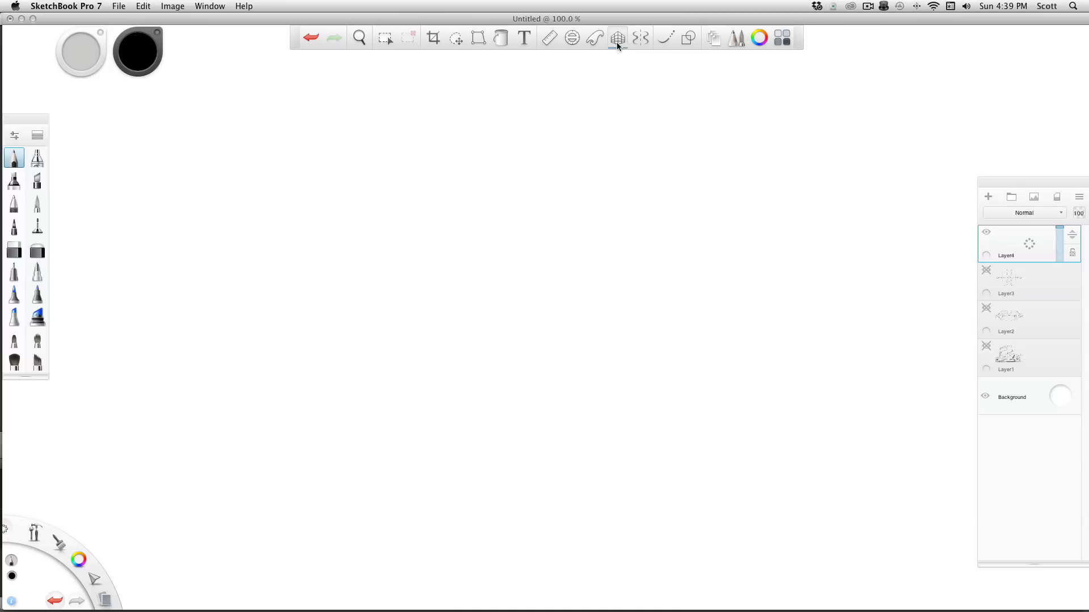
Turn the one-point Perspective guide on, sketch nested boxes on Layer4, then hide Layer4
left_click(617, 37)
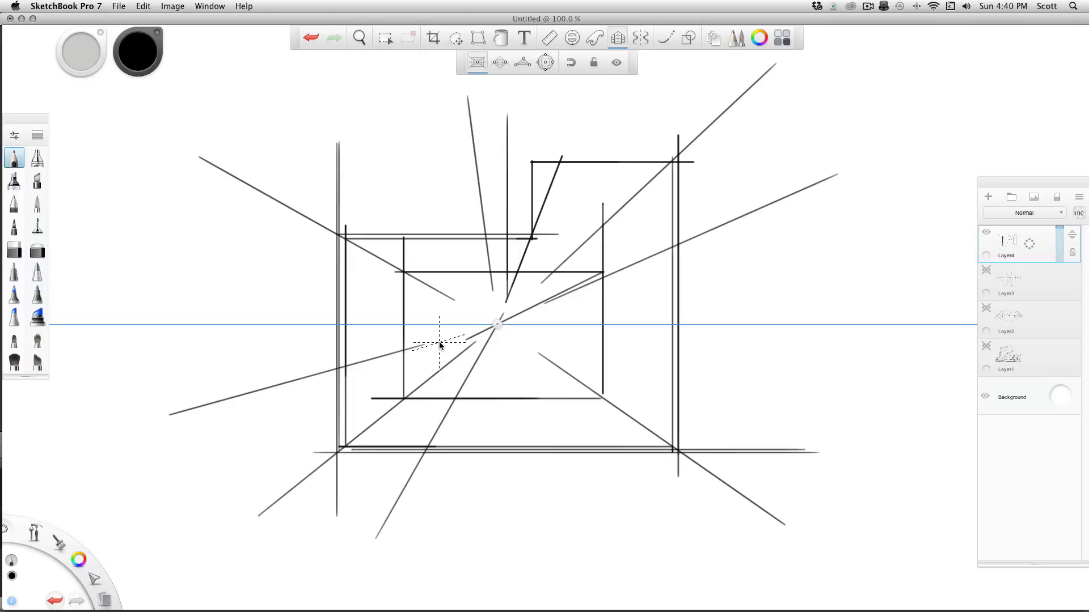
left_click(986, 232)
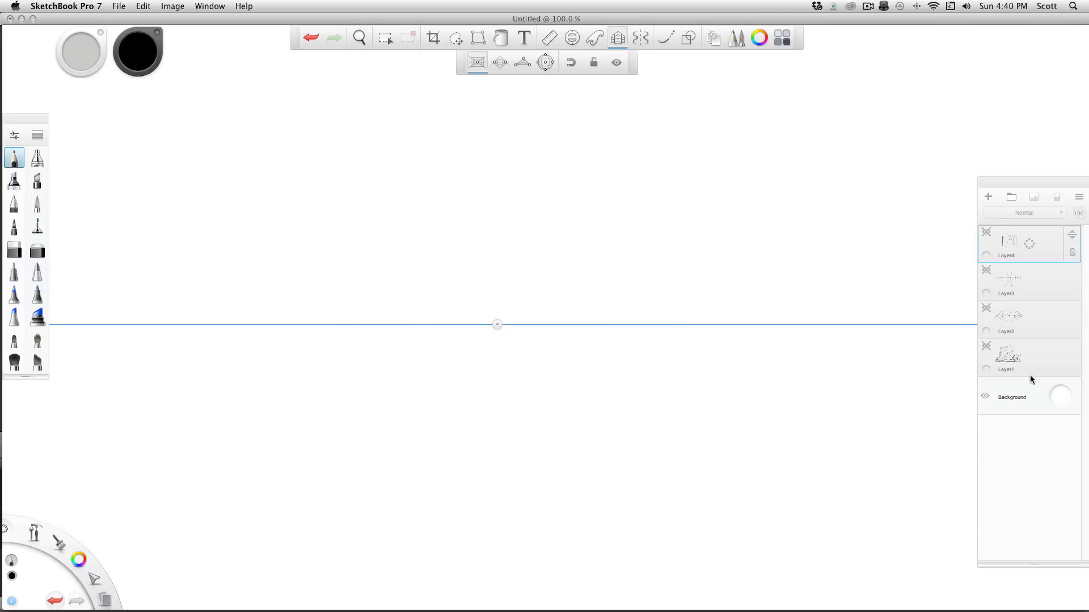
mouse_move(491, 75)
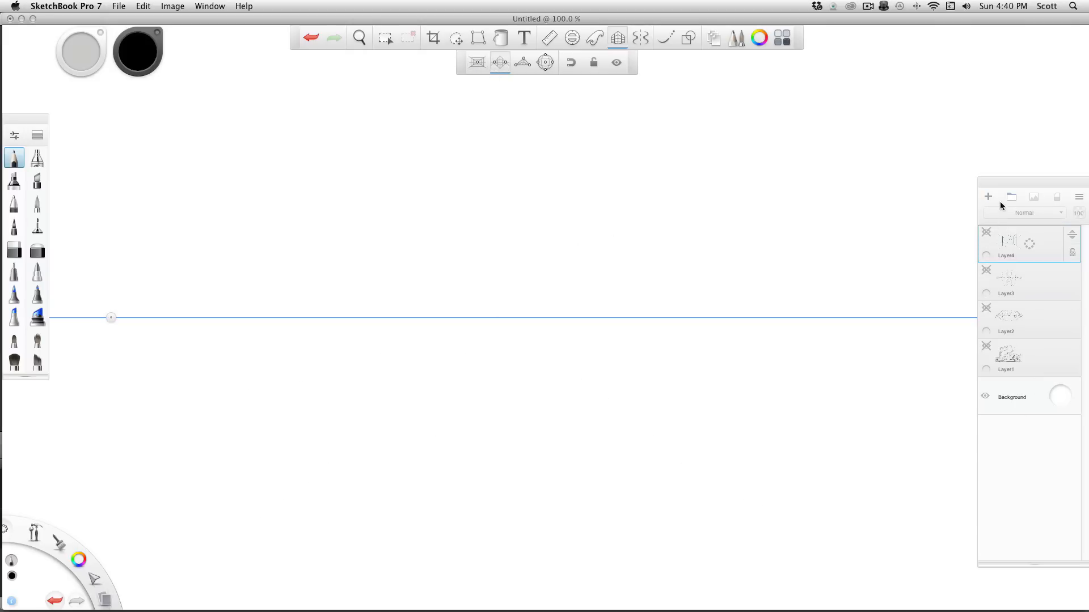
Add Layer5 and sketch a box snapping to the two vanishing points of the two-point guide
left_click(988, 197)
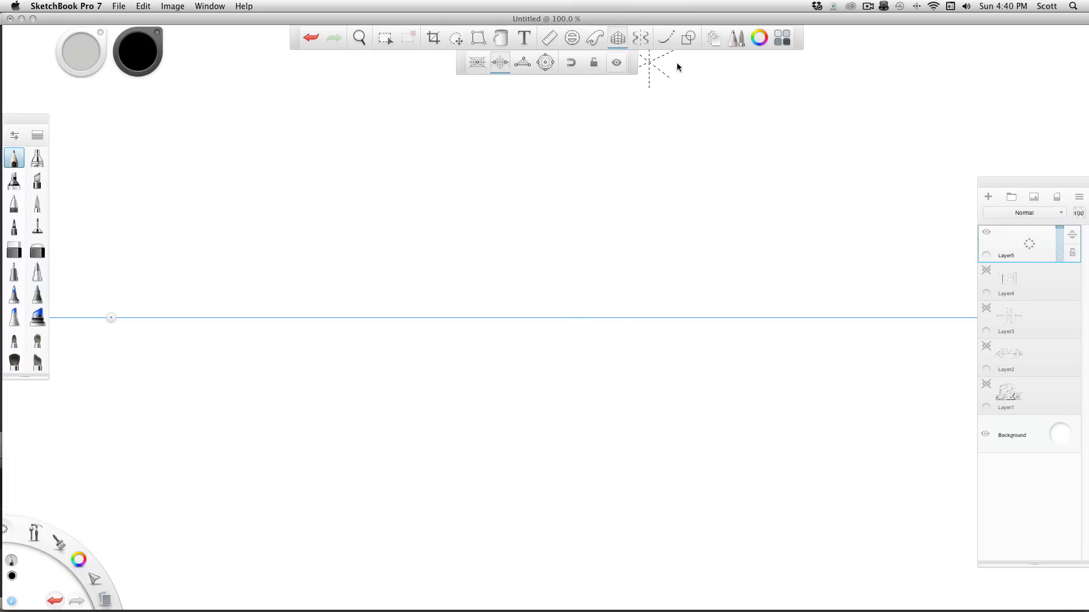
mouse_move(524, 120)
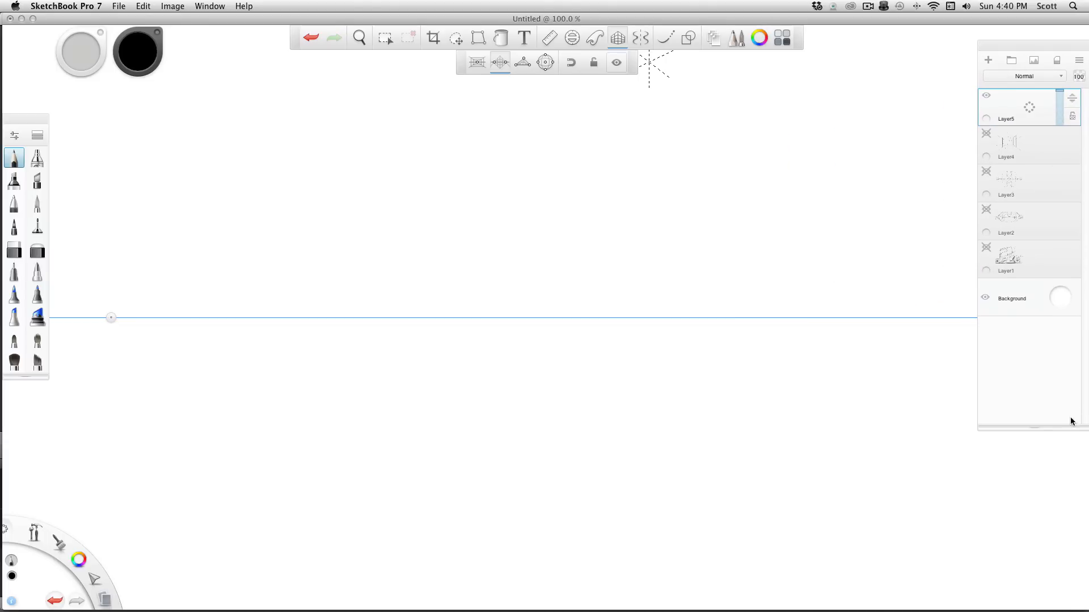
mouse_move(1037, 295)
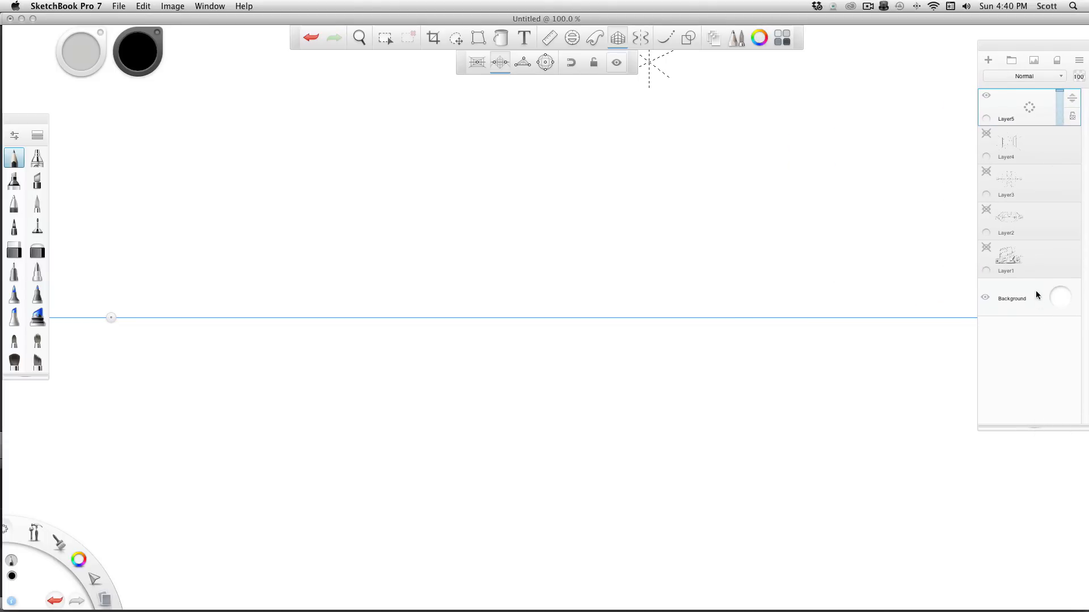
mouse_move(1043, 57)
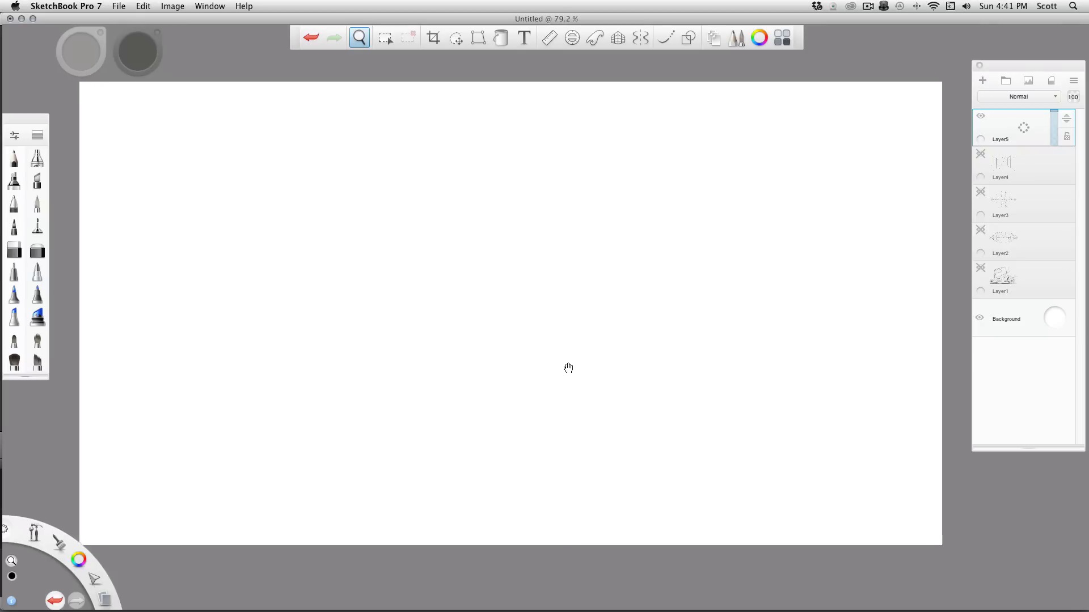
left_click(568, 367)
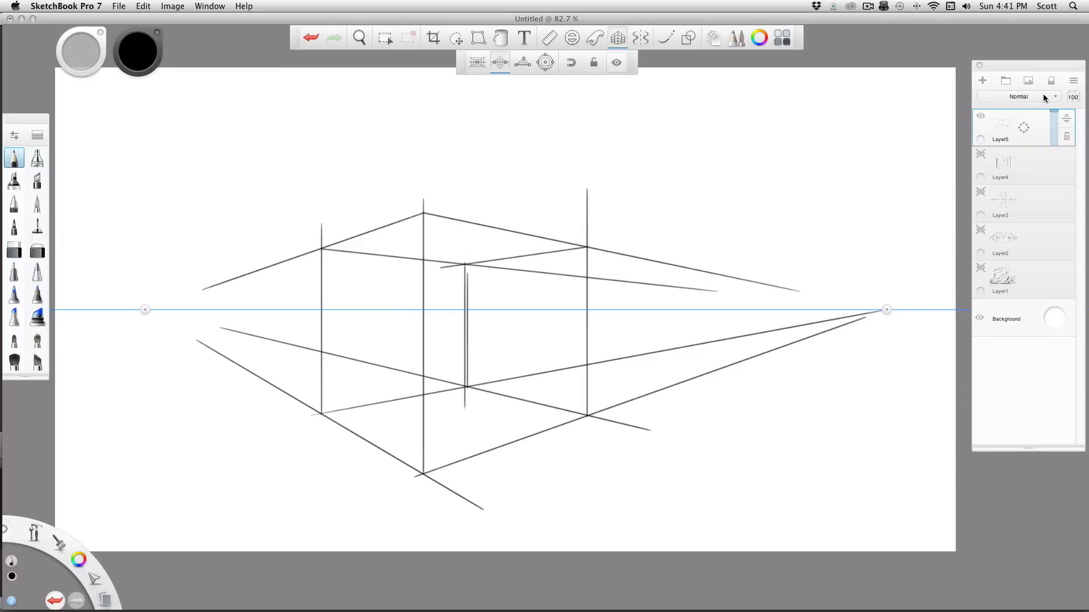
Keep Layer5's blend mode at Normal and extend the sketch with more vanishing lines and a bold box outline
left_click(1018, 96)
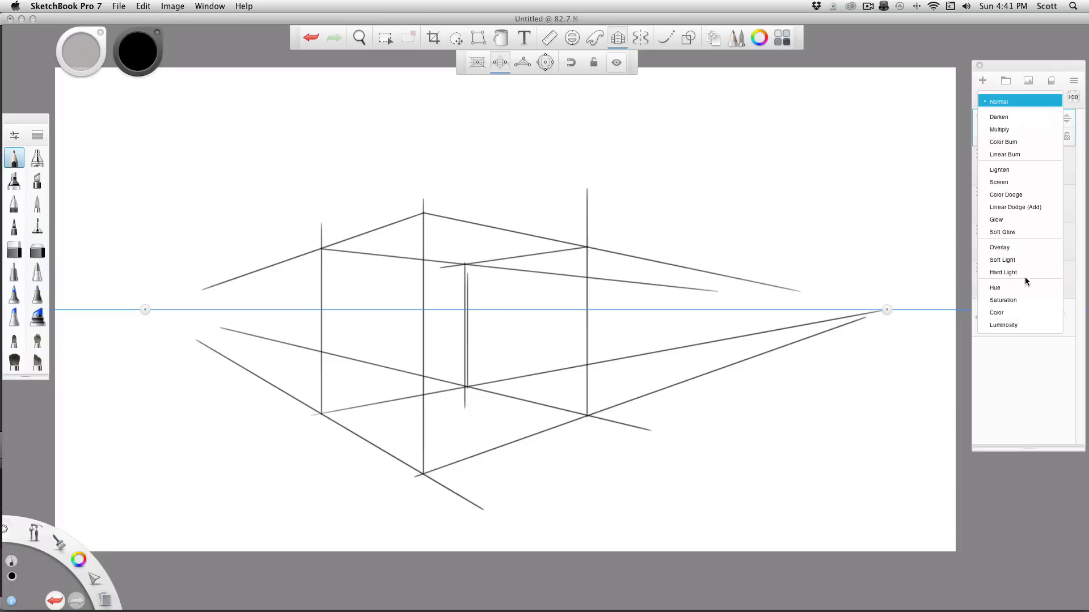
mouse_move(1010, 101)
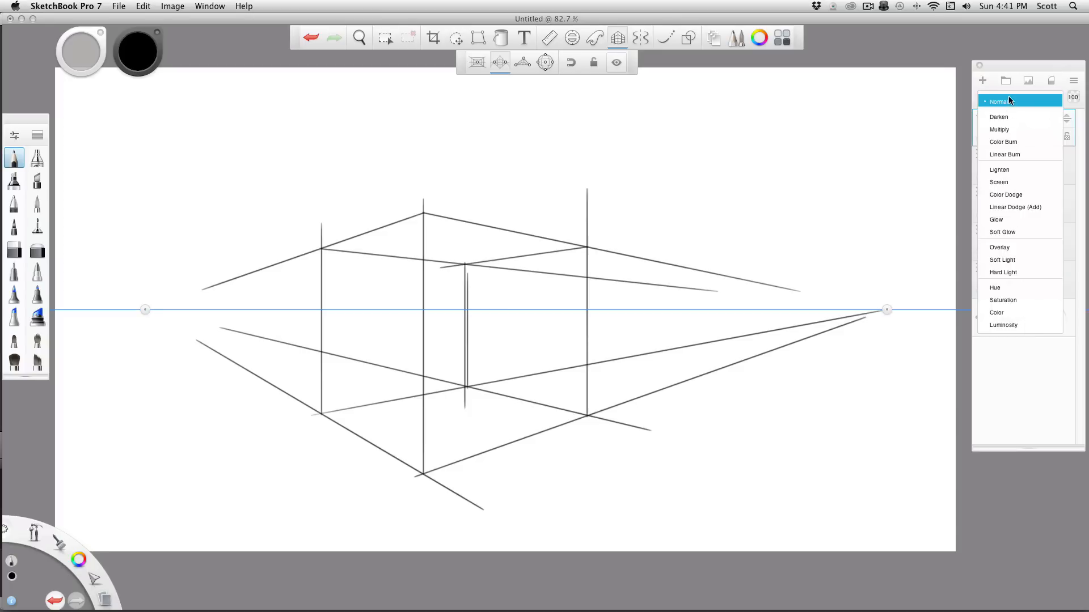
left_click(1000, 101)
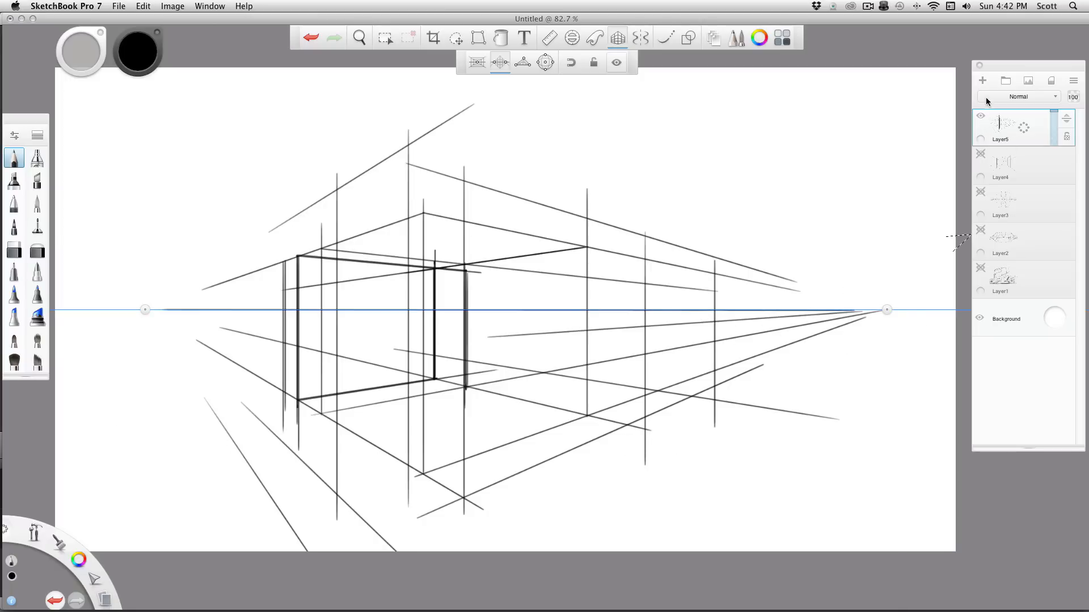
Add Layer6 above the faded perspective grid, switch the guide off, and rough in a car body
left_click(982, 81)
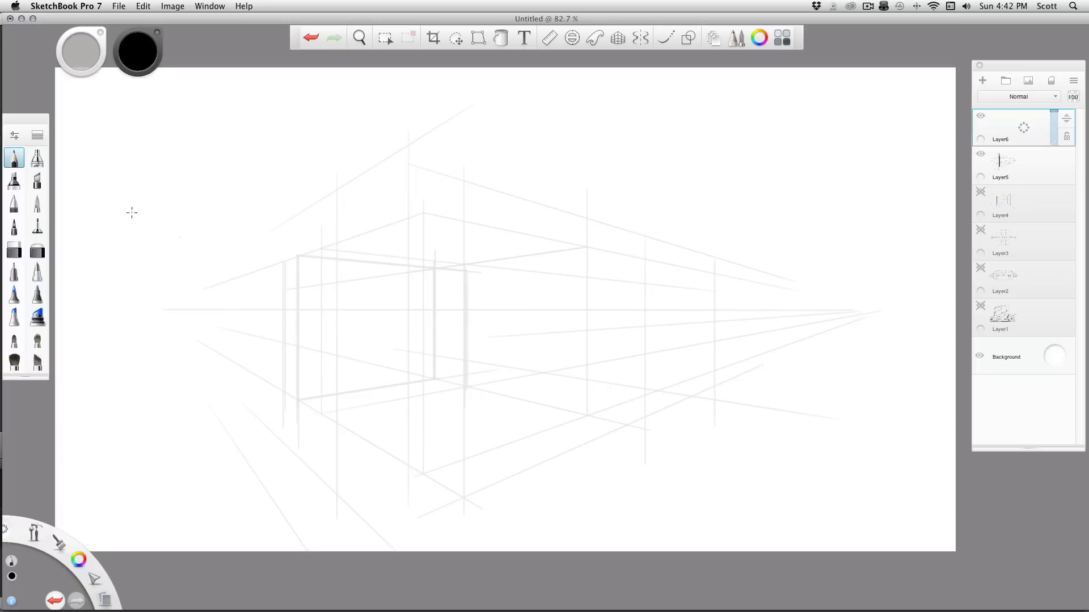
mouse_move(419, 410)
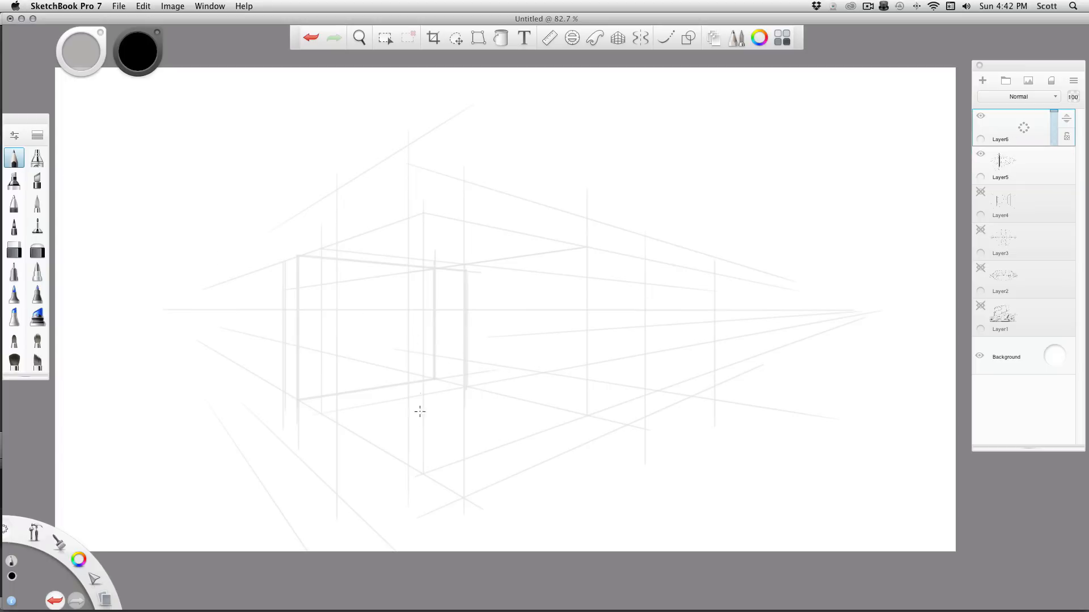
mouse_move(321, 411)
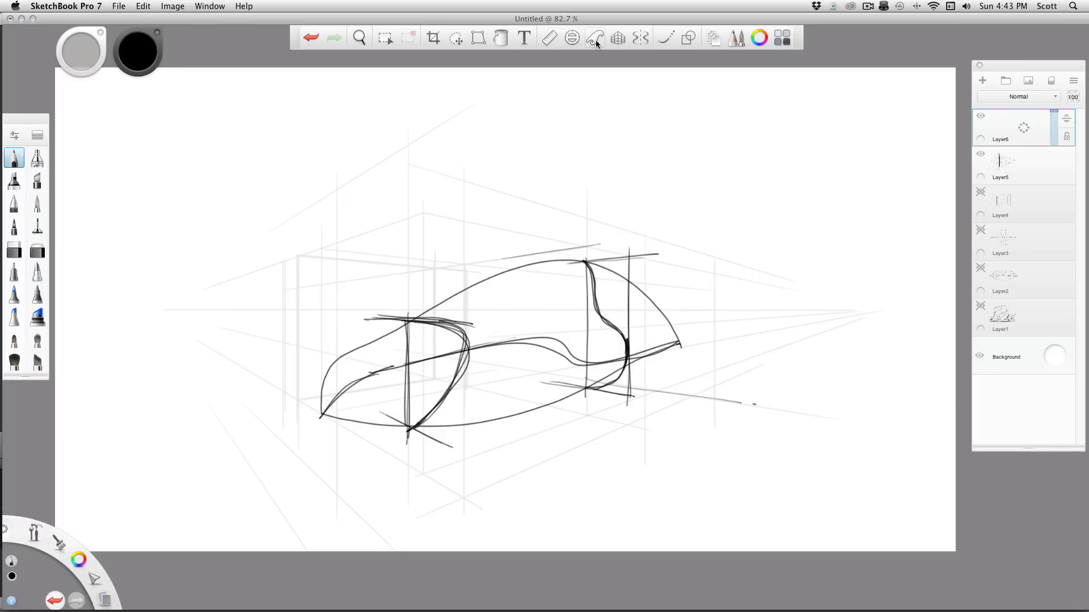
left_click(595, 38)
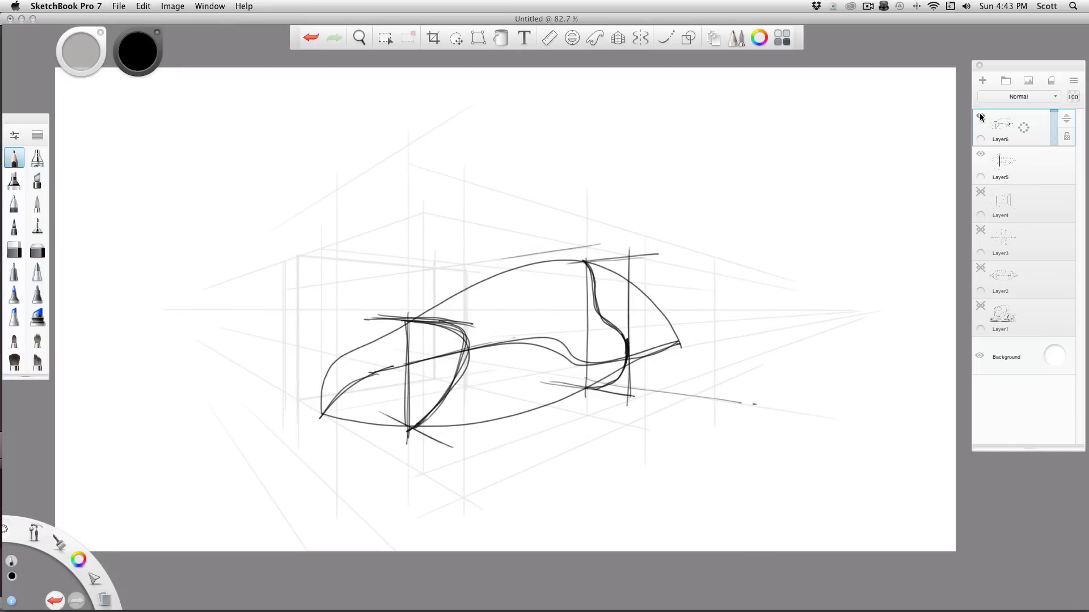
Hide the car sketch, add Layer7 and draw a perspective box on it over the construction lines
left_click(980, 116)
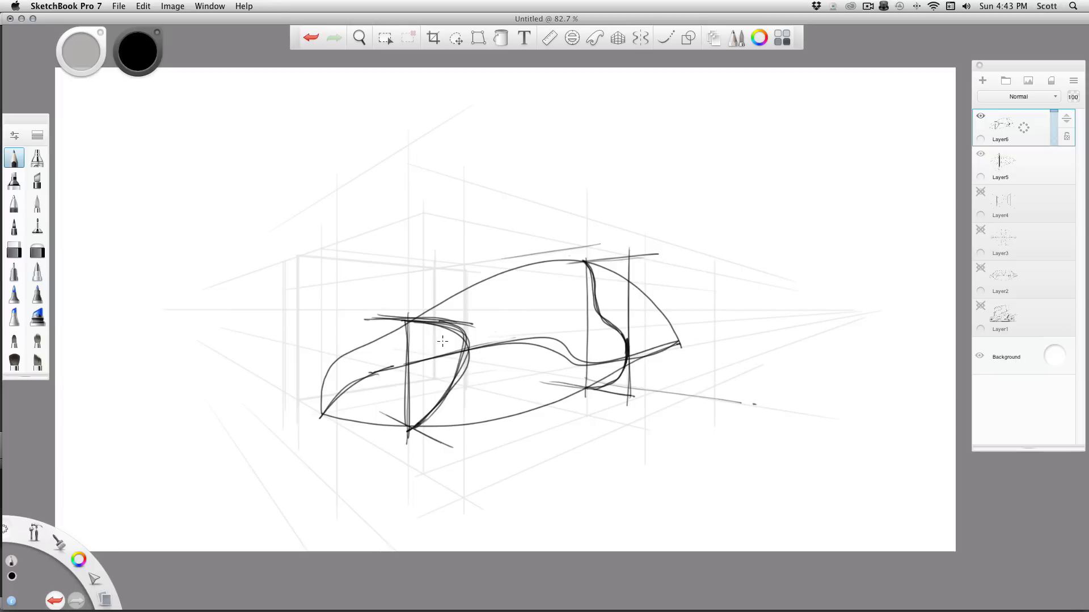
left_click(982, 80)
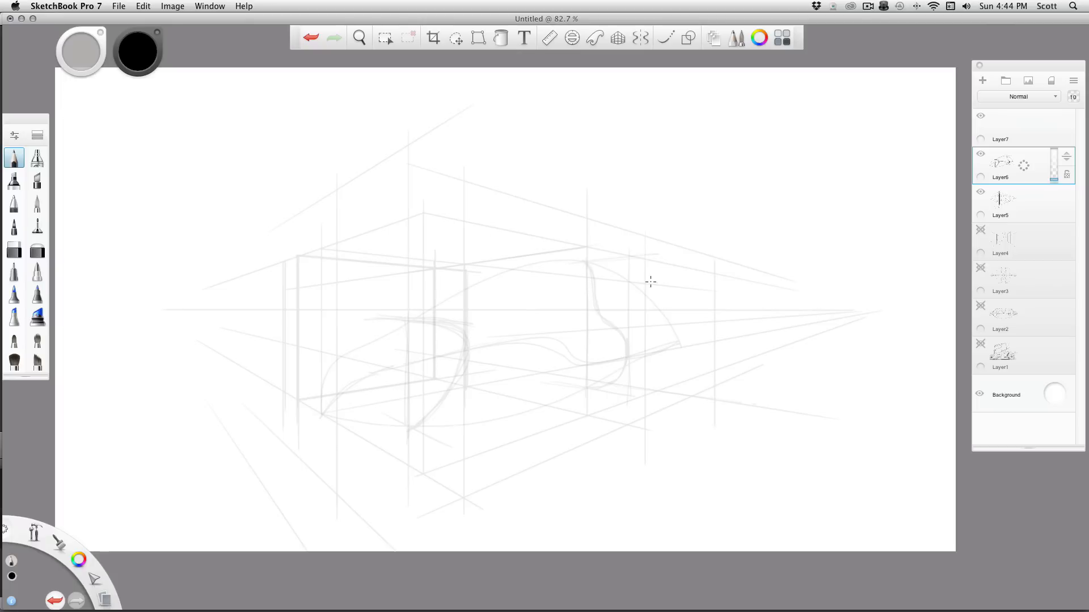
mouse_move(627, 379)
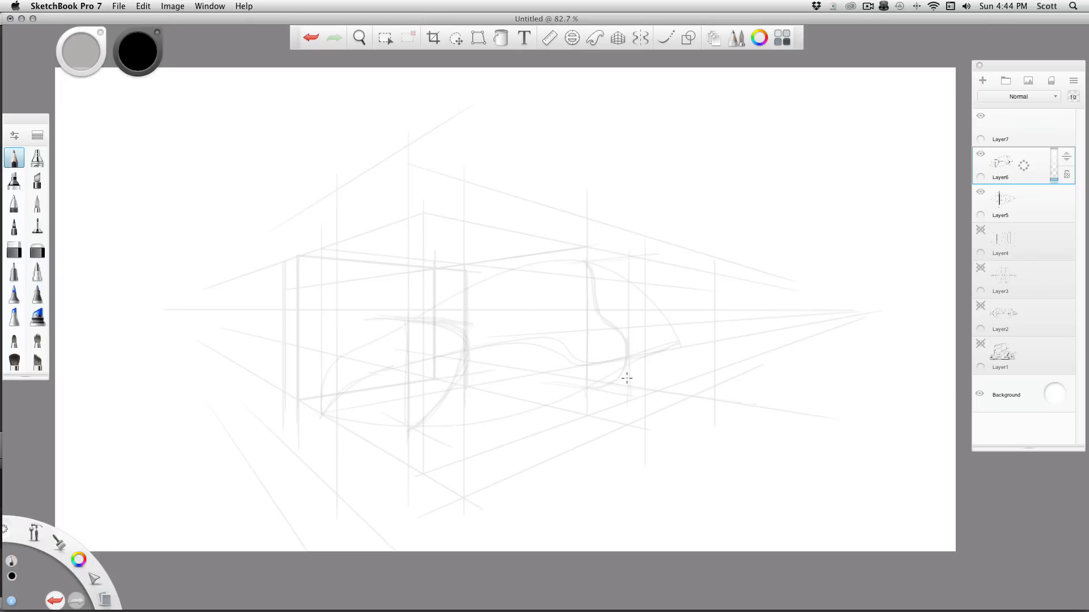
mouse_move(486, 376)
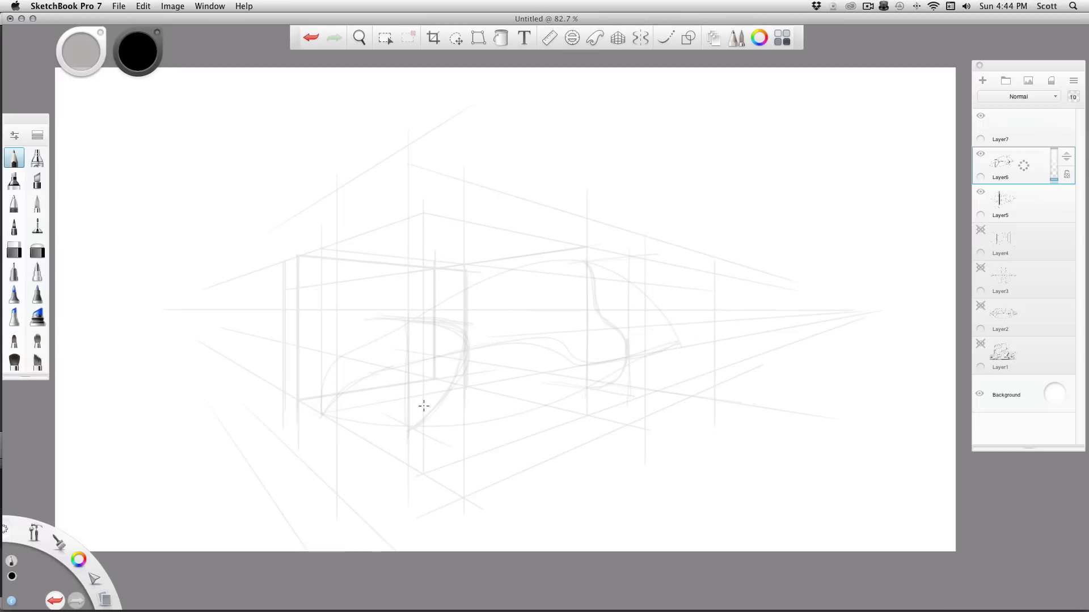
mouse_move(630, 363)
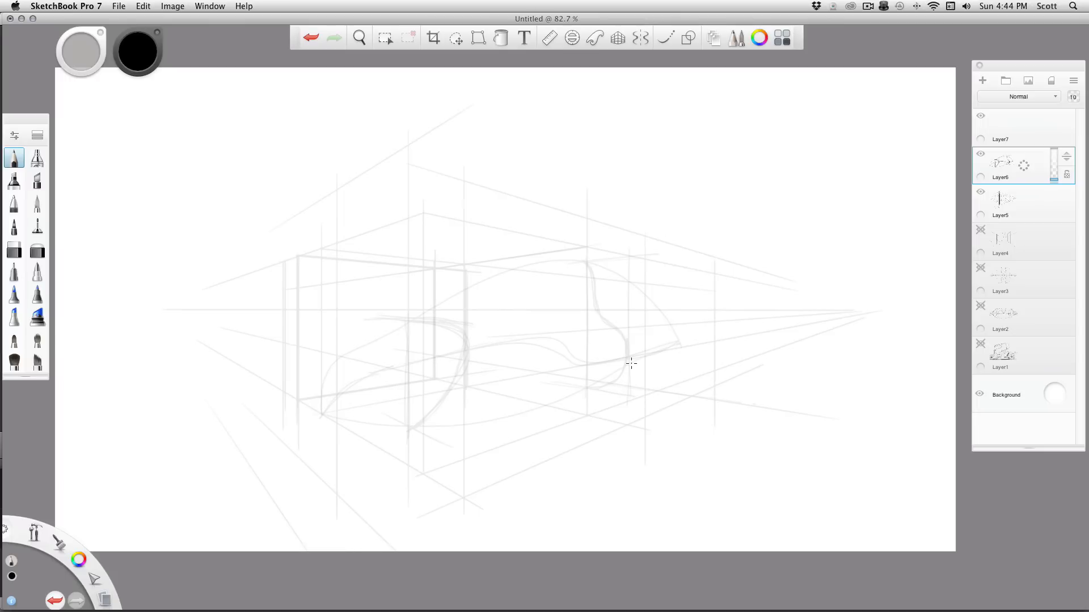
left_click(1000, 127)
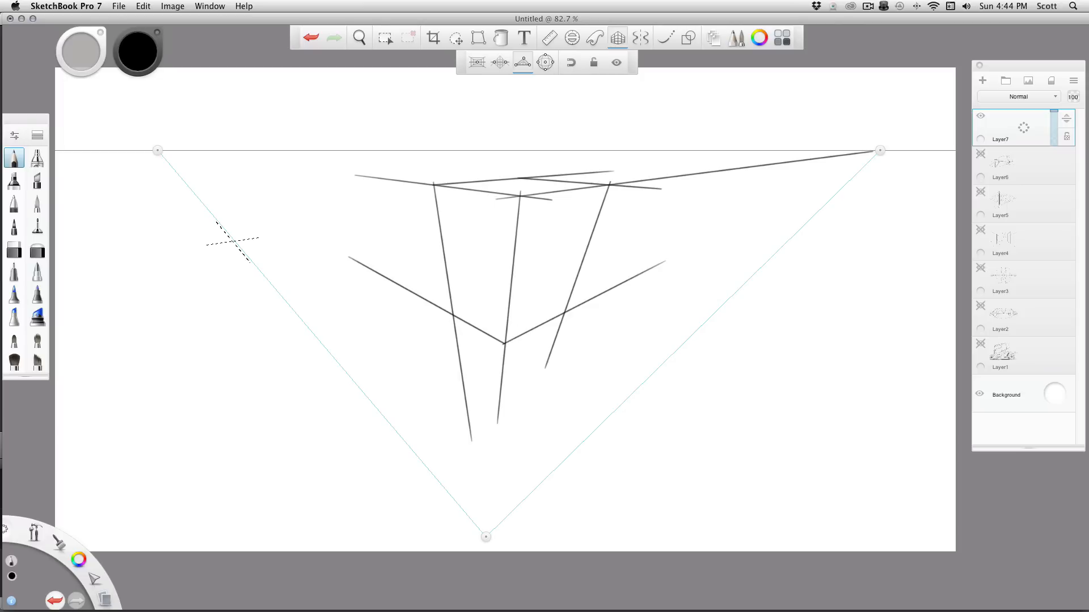
mouse_move(555, 369)
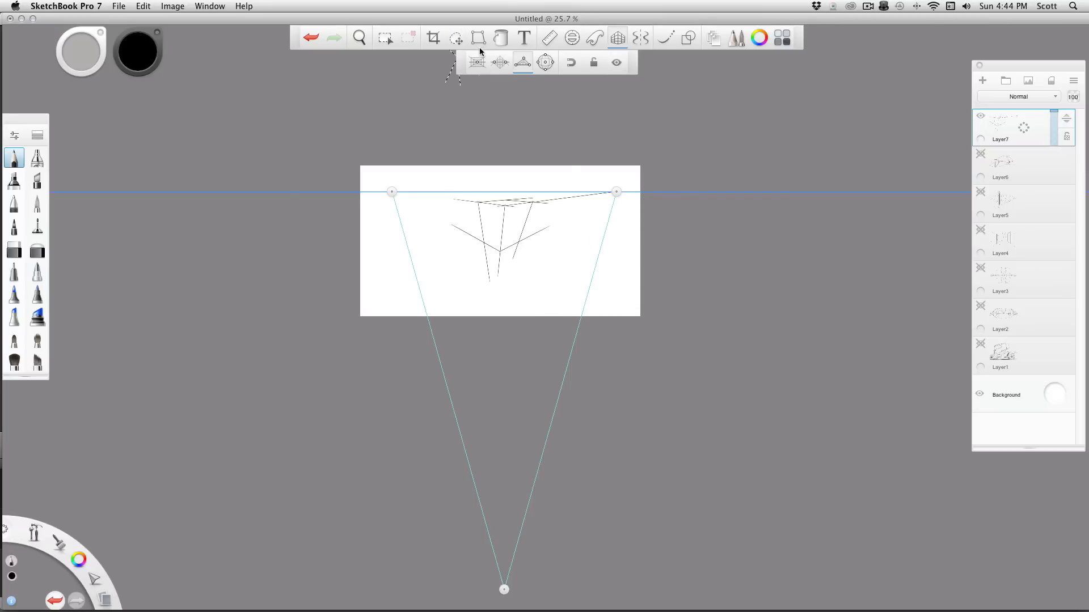
Hide the first box layer, draw a bolder box on new Layer8, then switch the guide to fisheye perspective
left_click(359, 37)
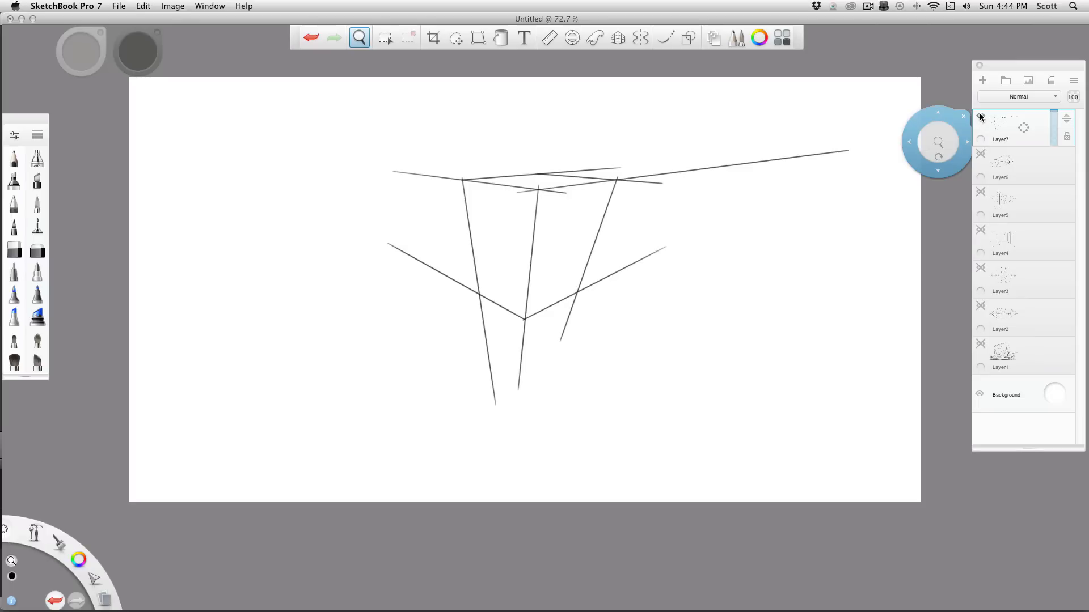
left_click(982, 81)
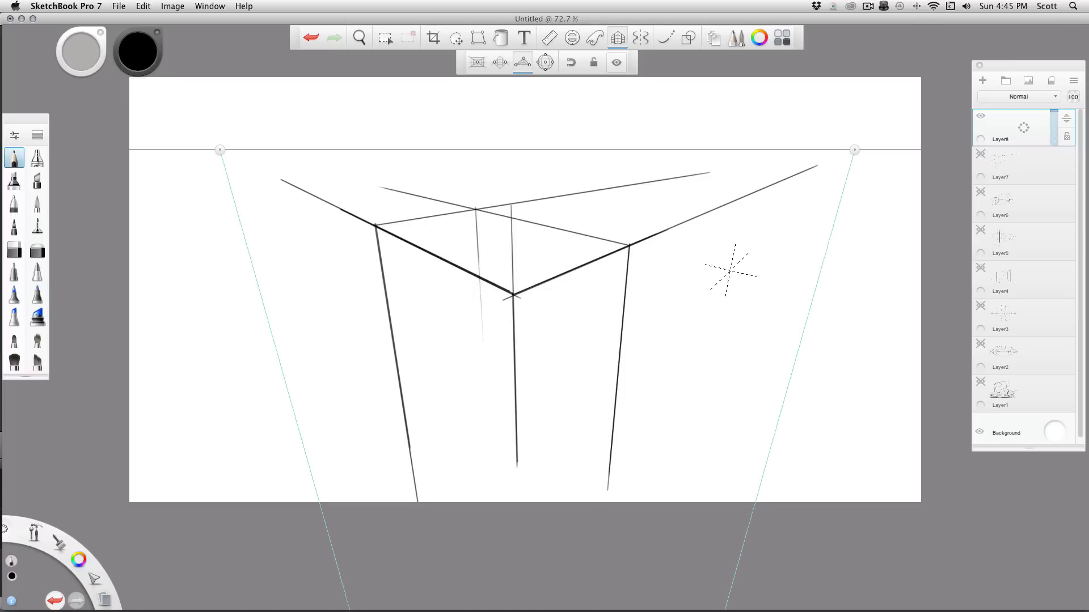
left_click(980, 115)
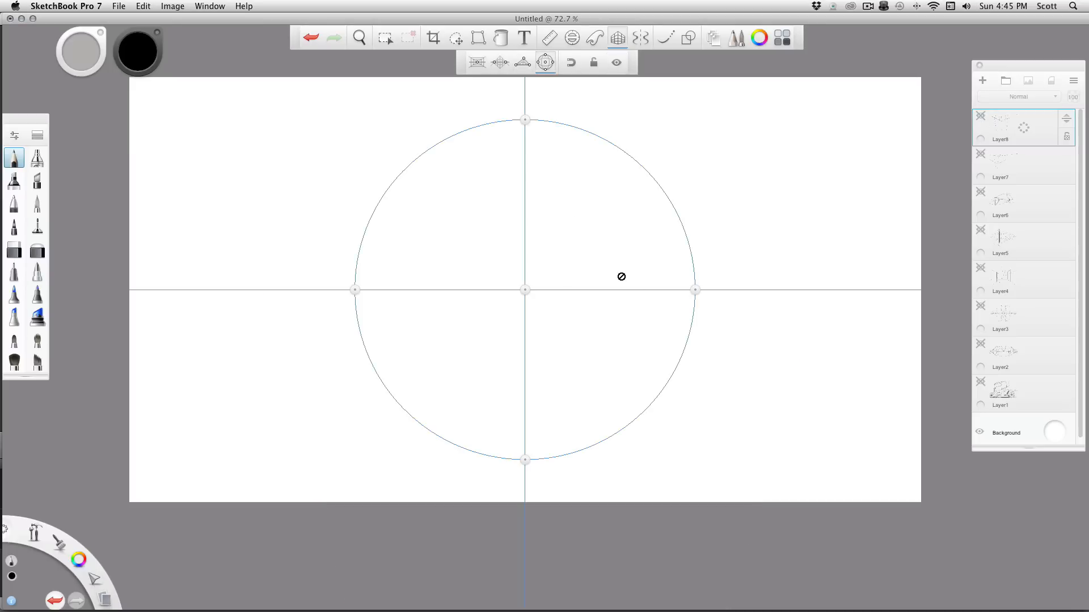
Hide Layer8, set up the fisheye guide with its circle enlarged, and add Layer9 for the grid
left_click(359, 37)
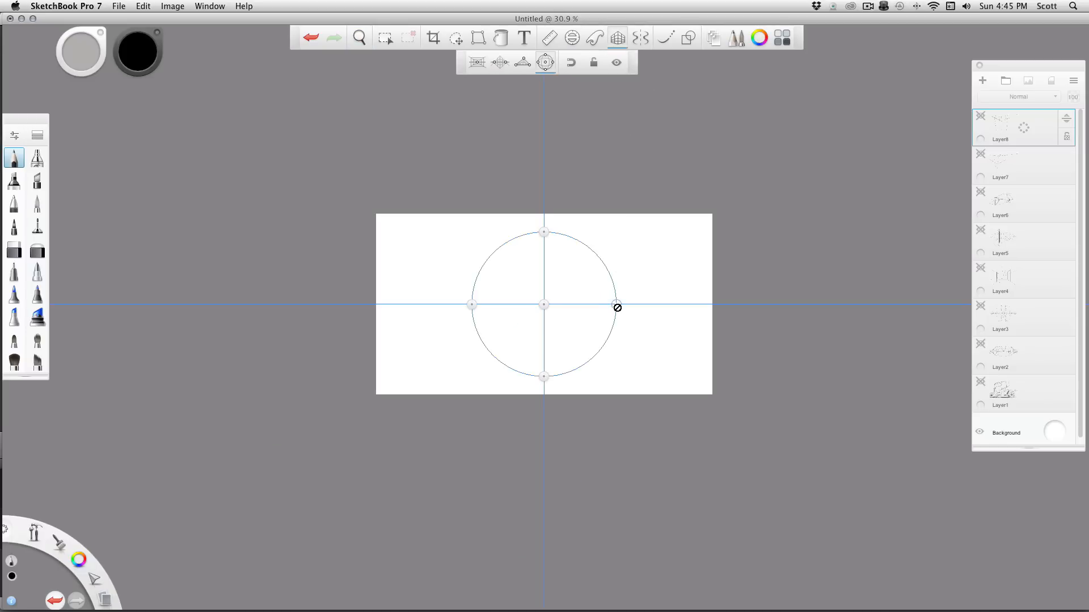
mouse_move(570, 379)
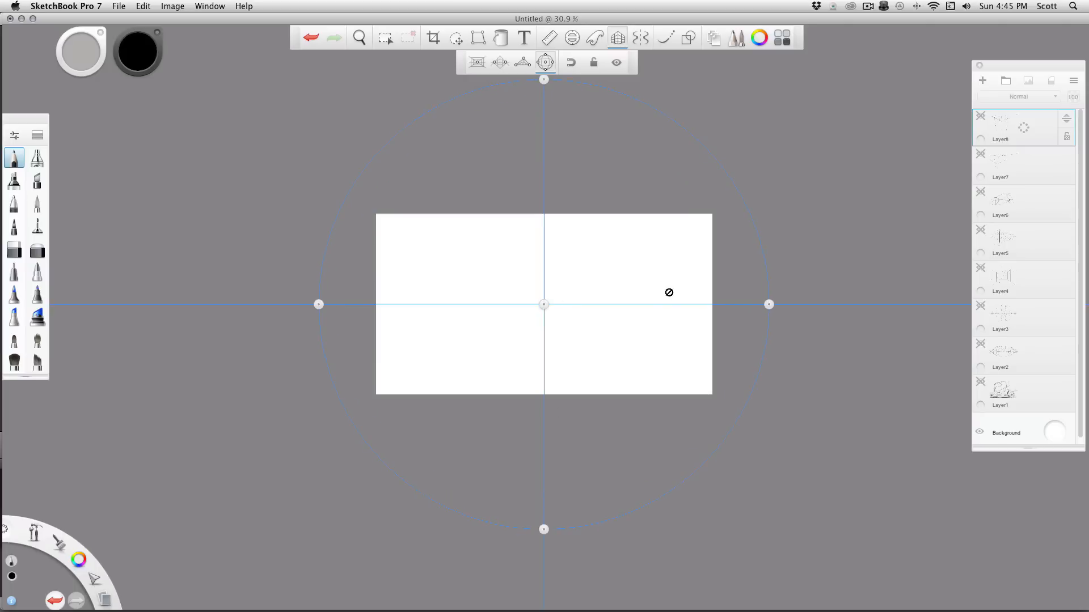
mouse_move(586, 168)
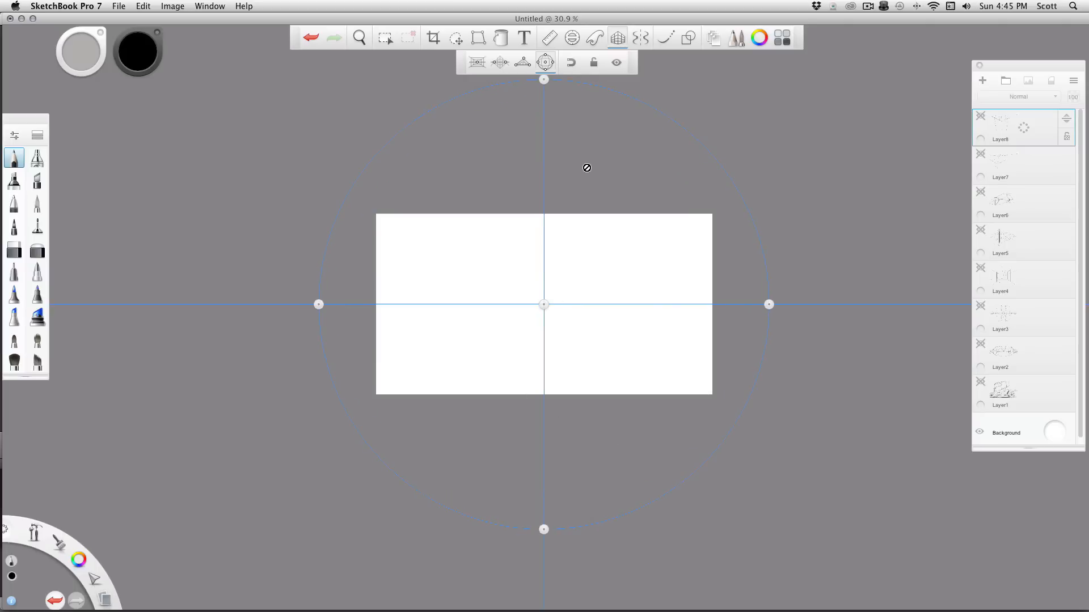
mouse_move(332, 126)
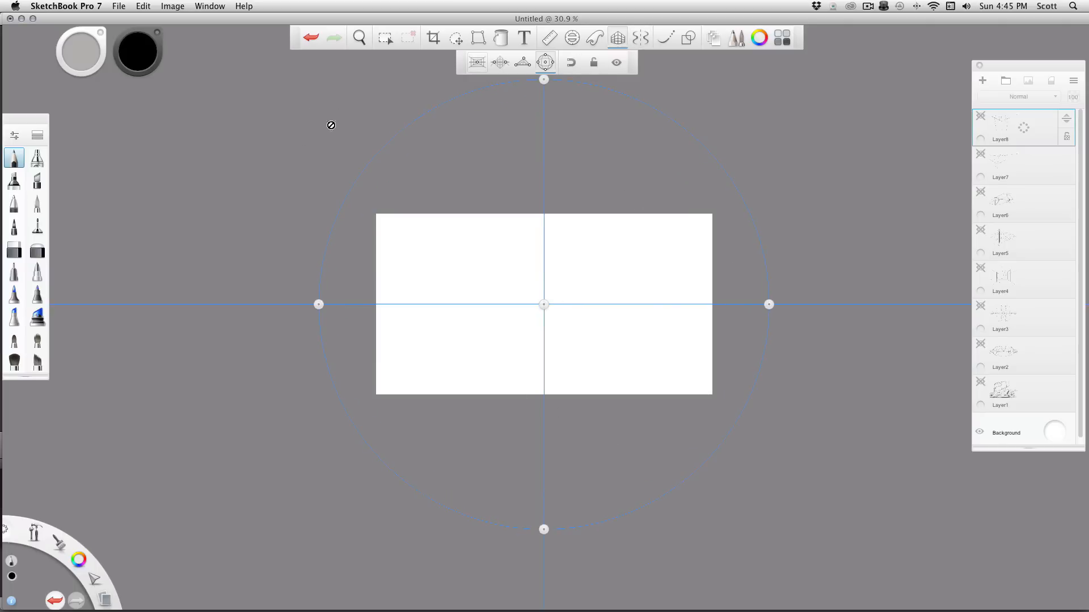
left_click(360, 37)
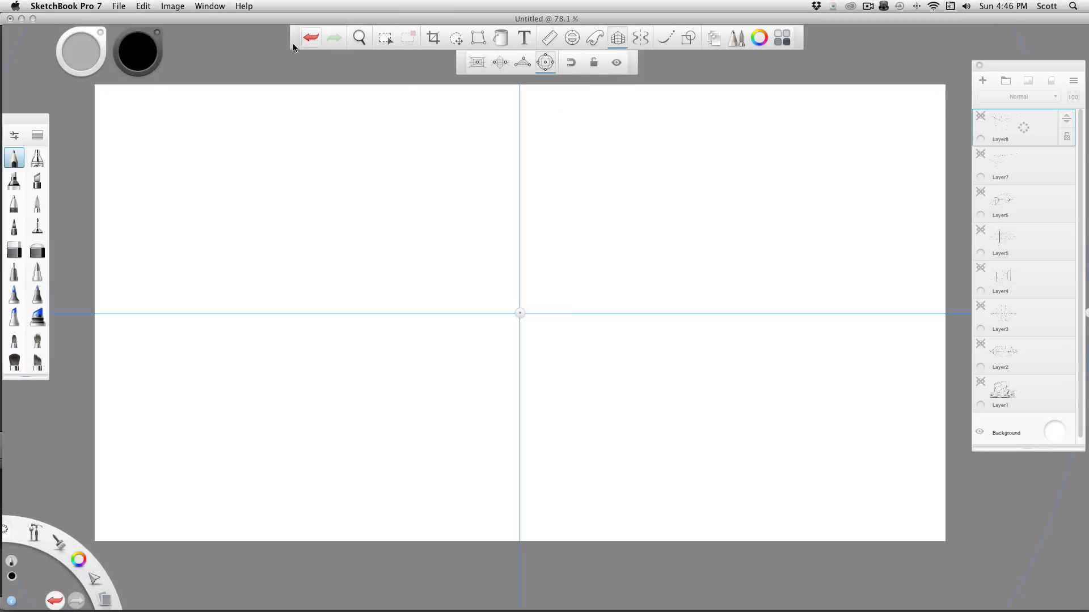
mouse_move(961, 171)
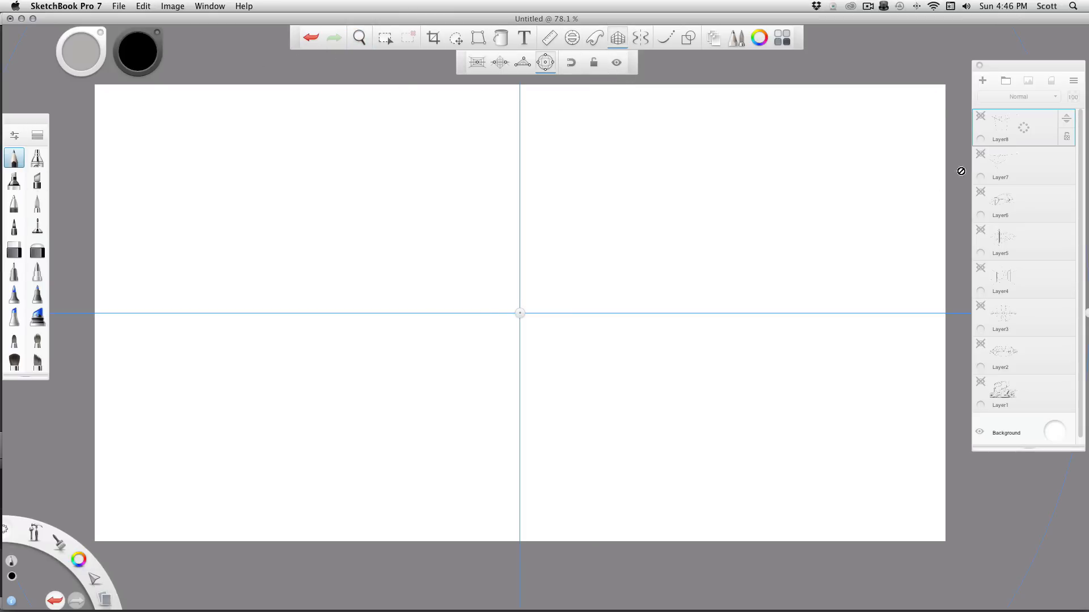
left_click(982, 80)
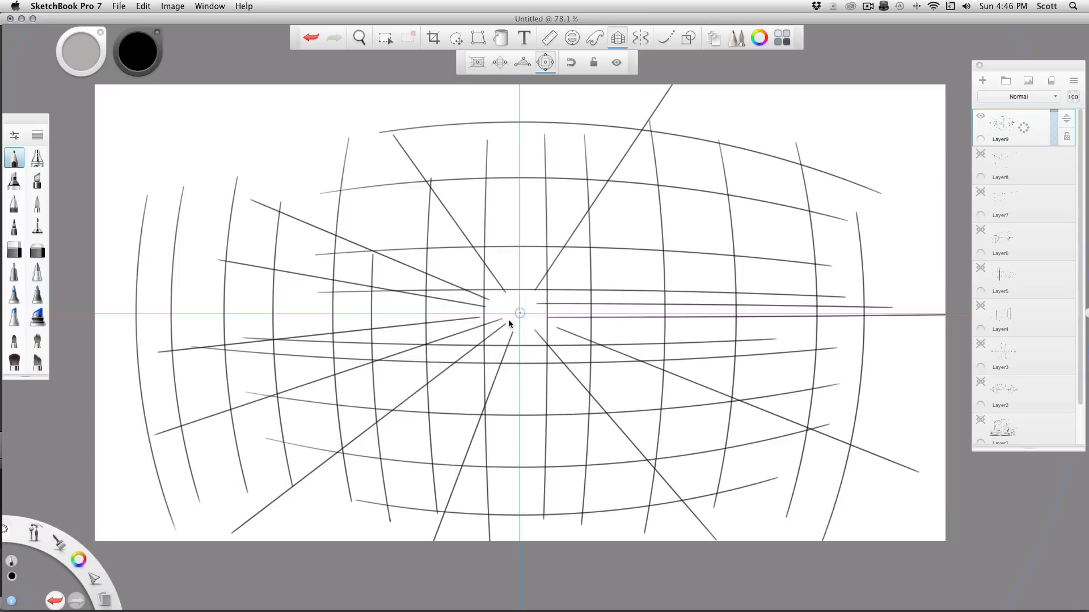
mouse_move(590, 457)
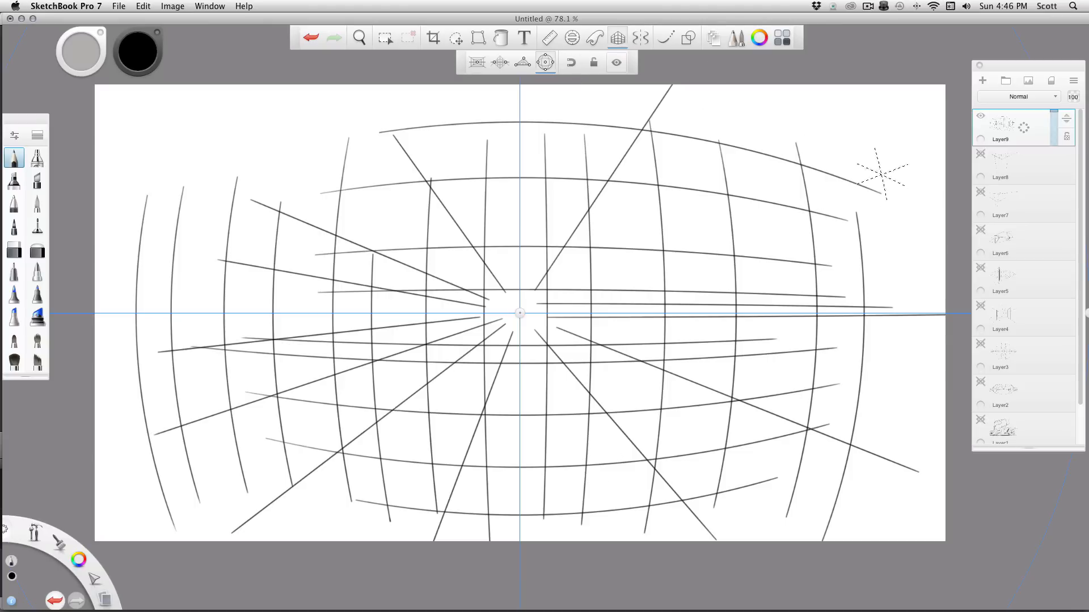
Turn off the Perspective Guide and hide the Layer9 fisheye grid
left_click(546, 63)
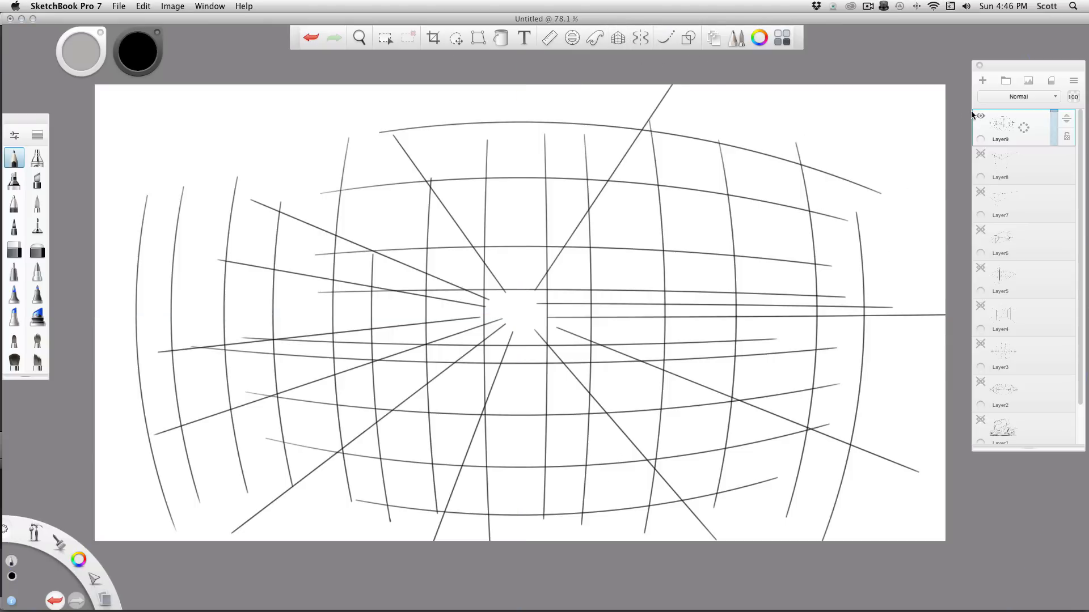
left_click(982, 80)
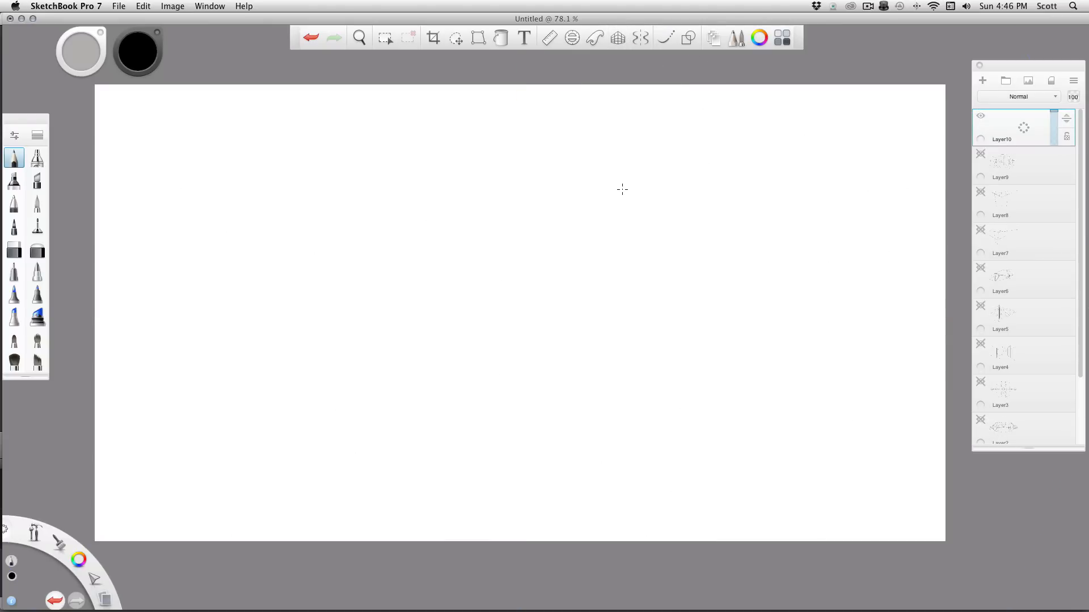
Enable Steady Stroke, draw smooth sweeping curves on Layer10, then hide that layer
left_click(664, 37)
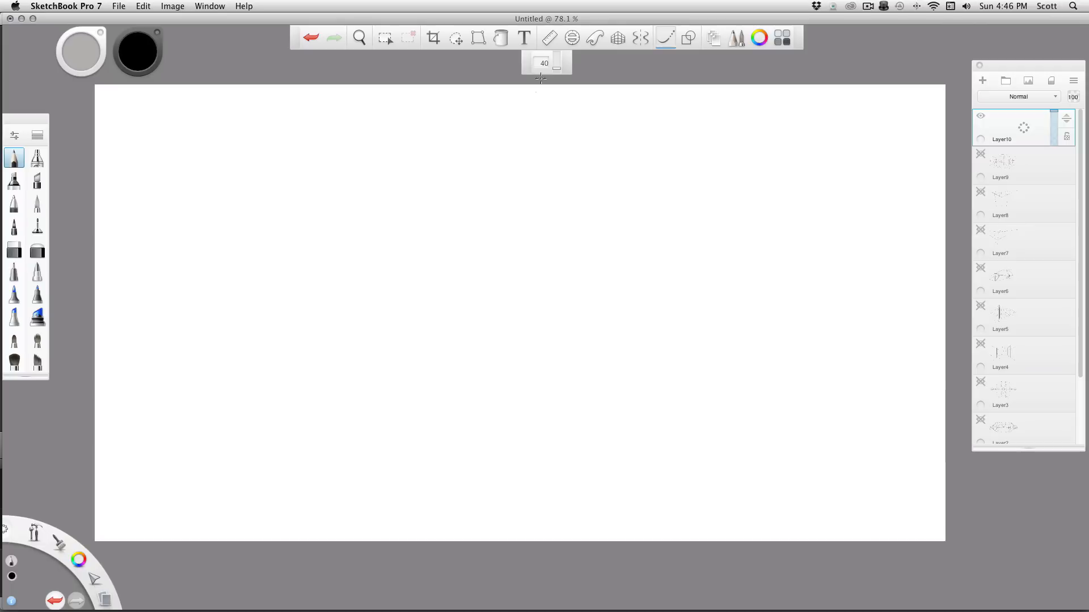
mouse_move(350, 351)
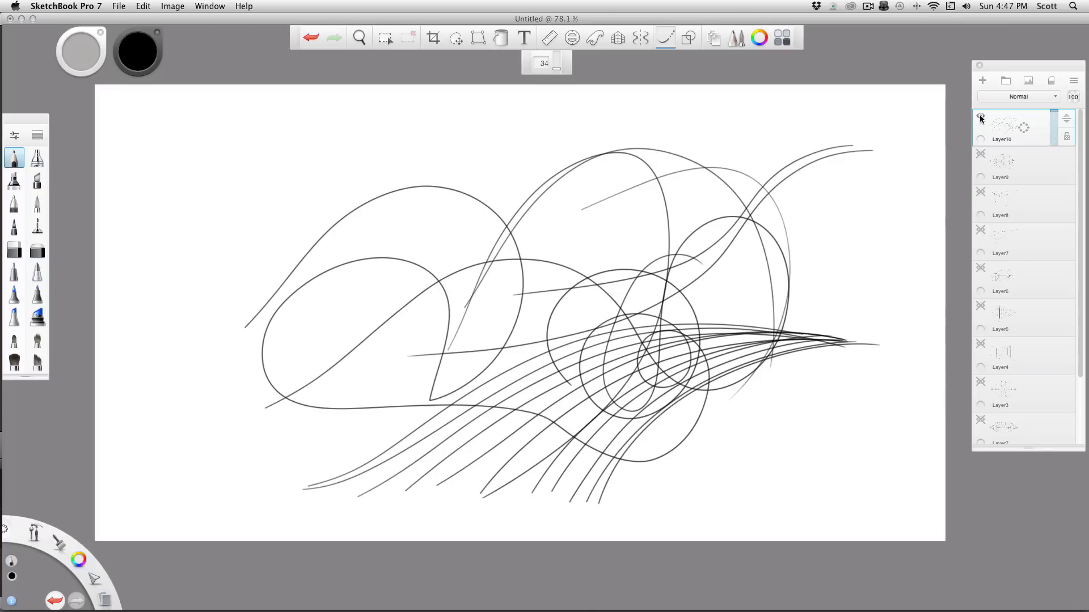
left_click(982, 81)
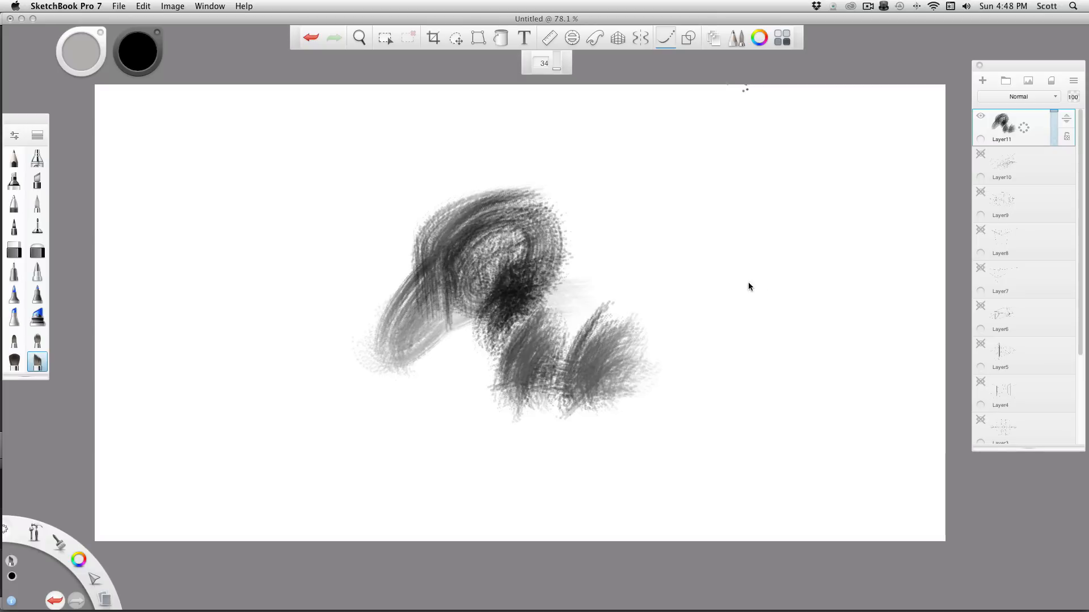
mouse_move(774, 281)
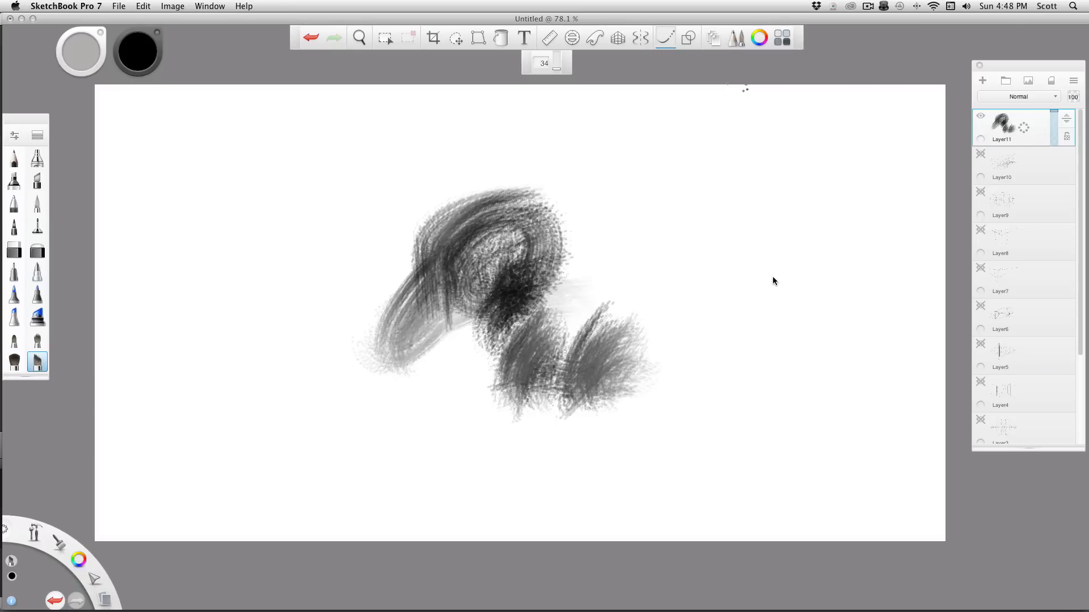
mouse_move(376, 214)
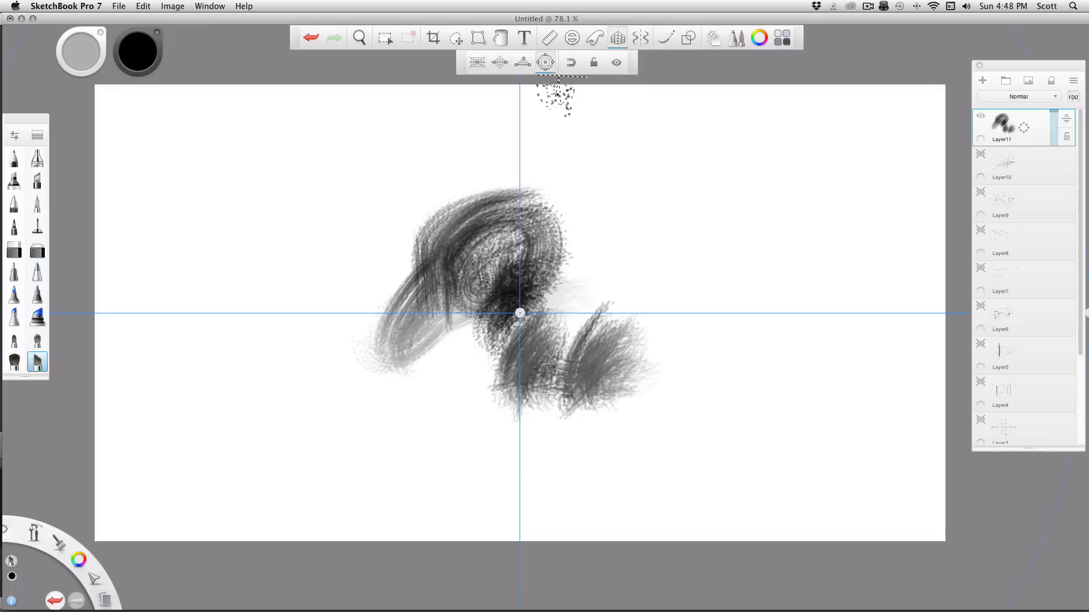
Switch the reopened Perspective Guide to two-point mode over the textured brush marks
left_click(499, 62)
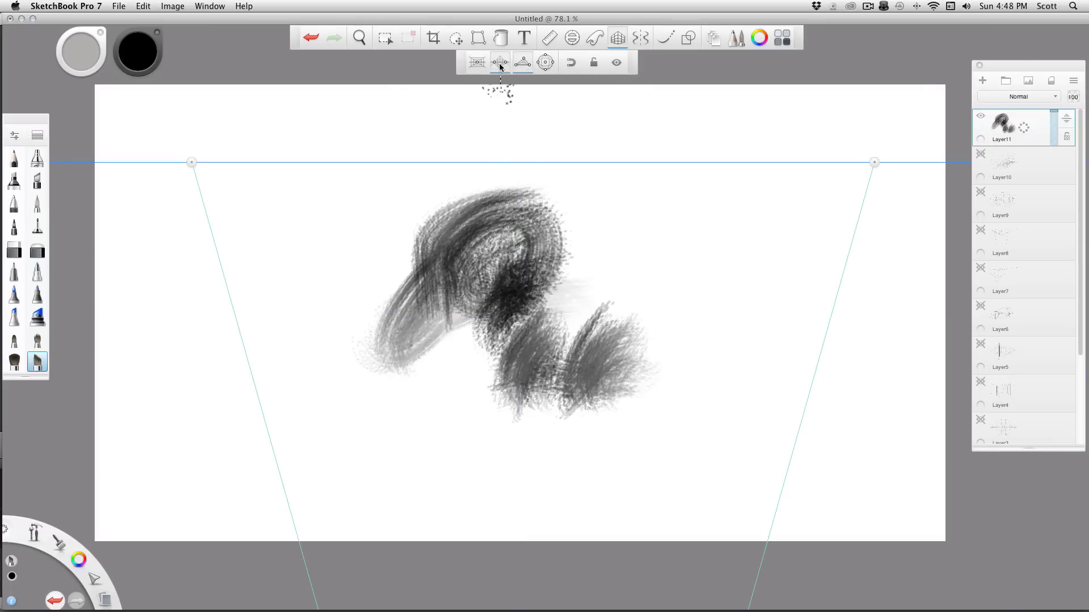